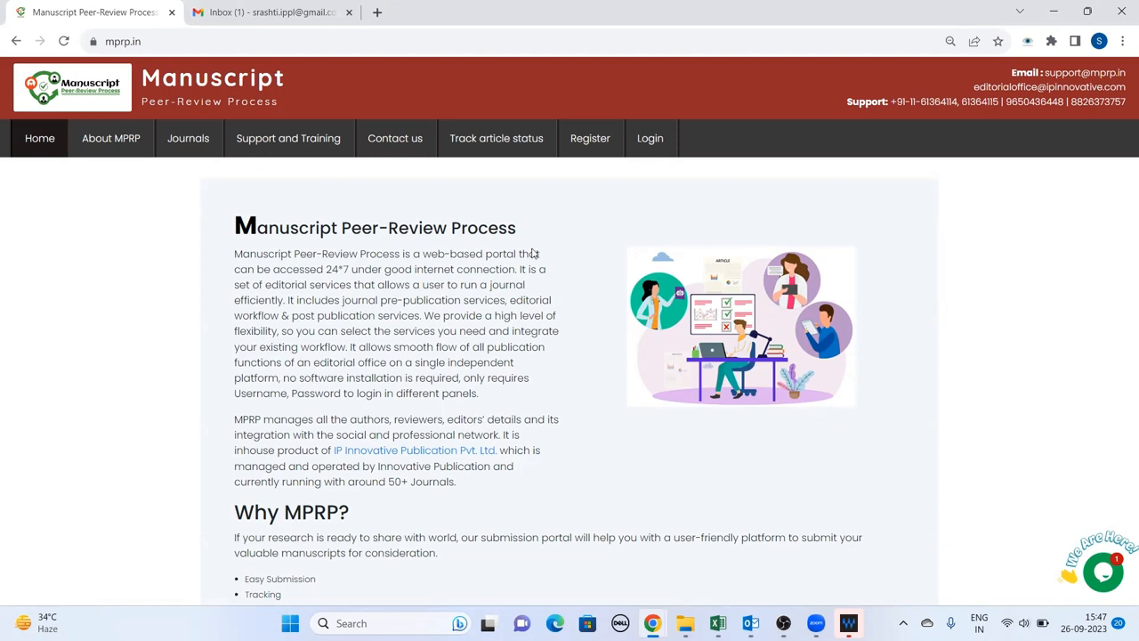
mouse_move(599, 323)
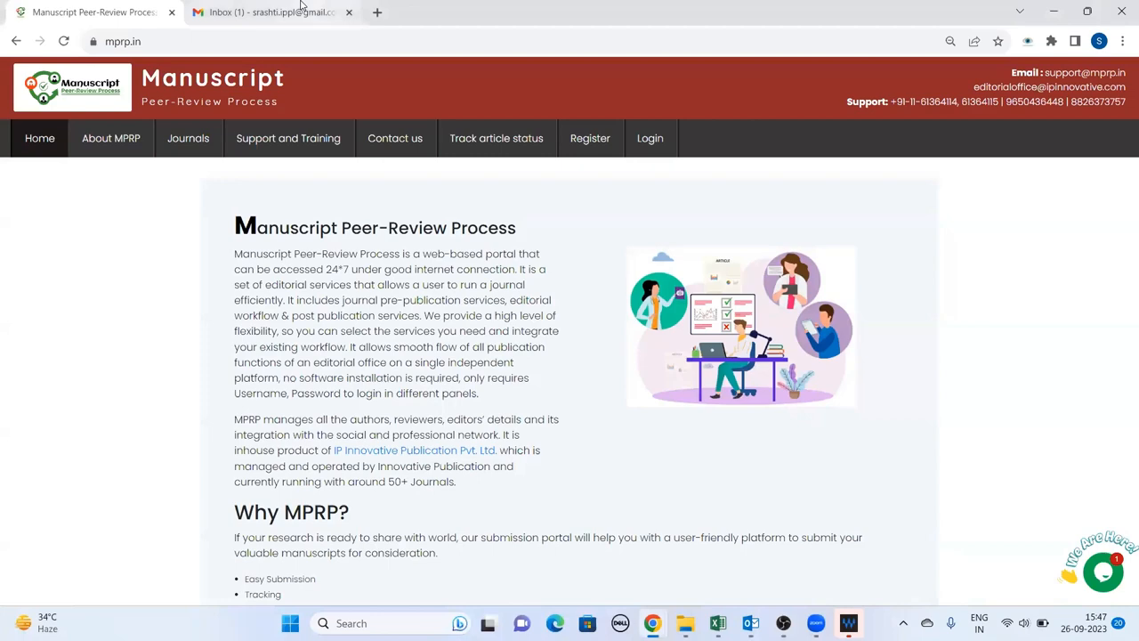
Open the 'Article for review' email in Gmail, highlighting the manuscript title and abstract
left_click(267, 11)
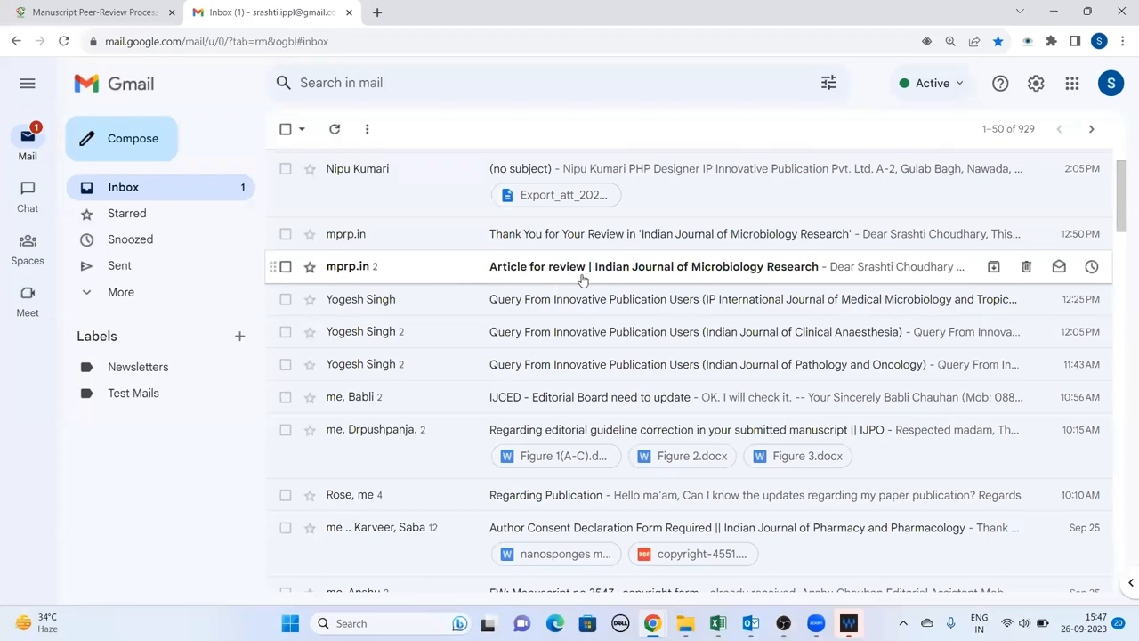
mouse_move(657, 274)
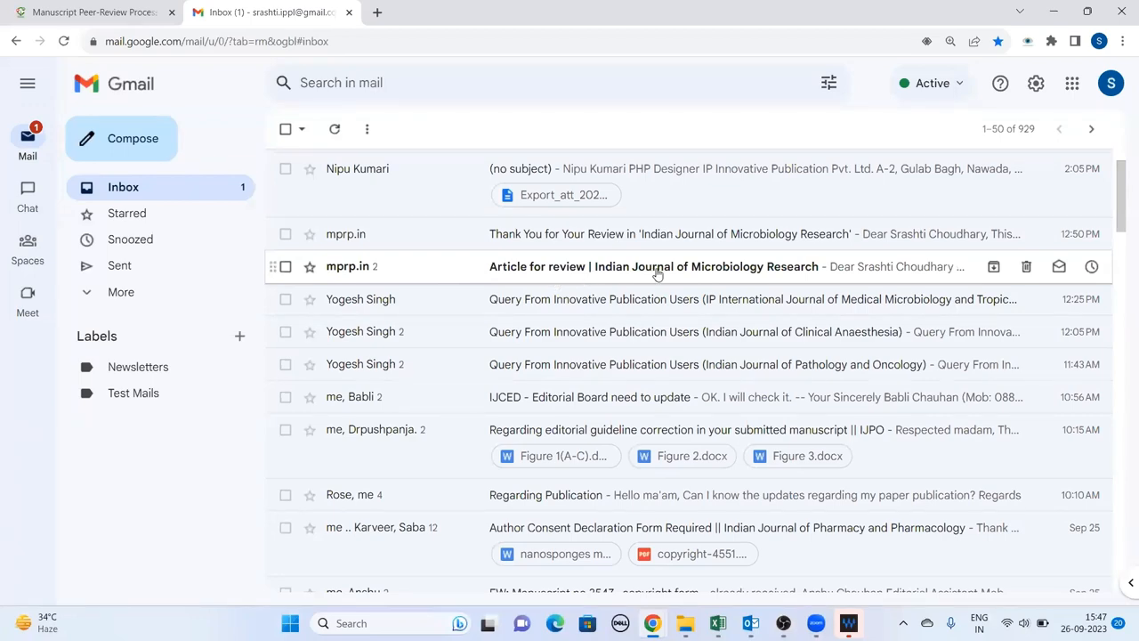
left_click(653, 266)
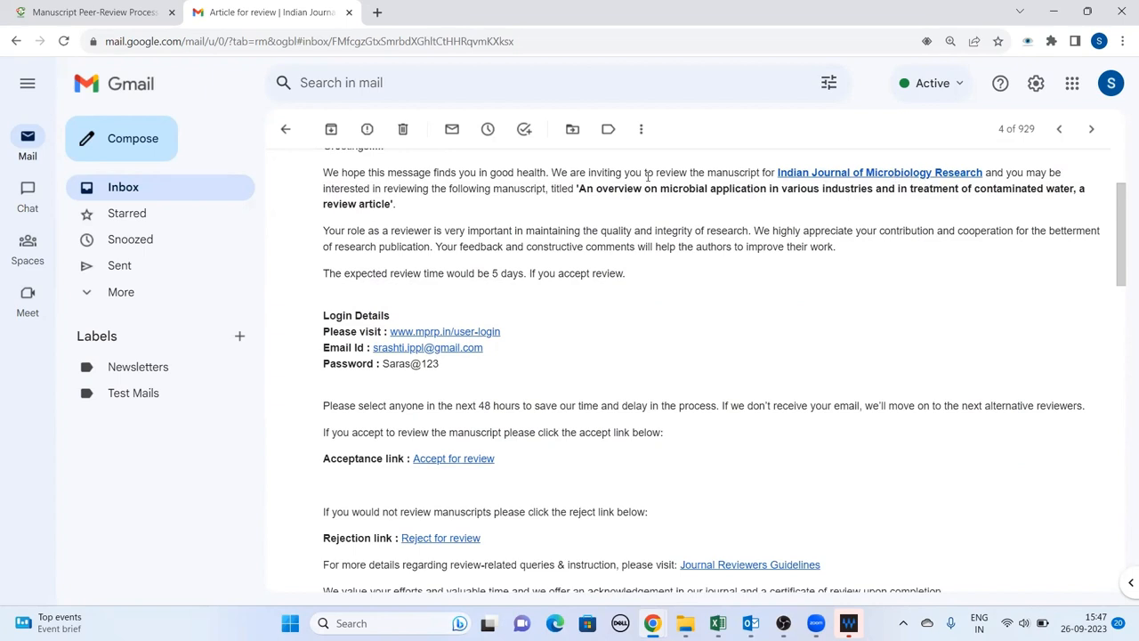
left_click_drag(578, 188, 395, 203)
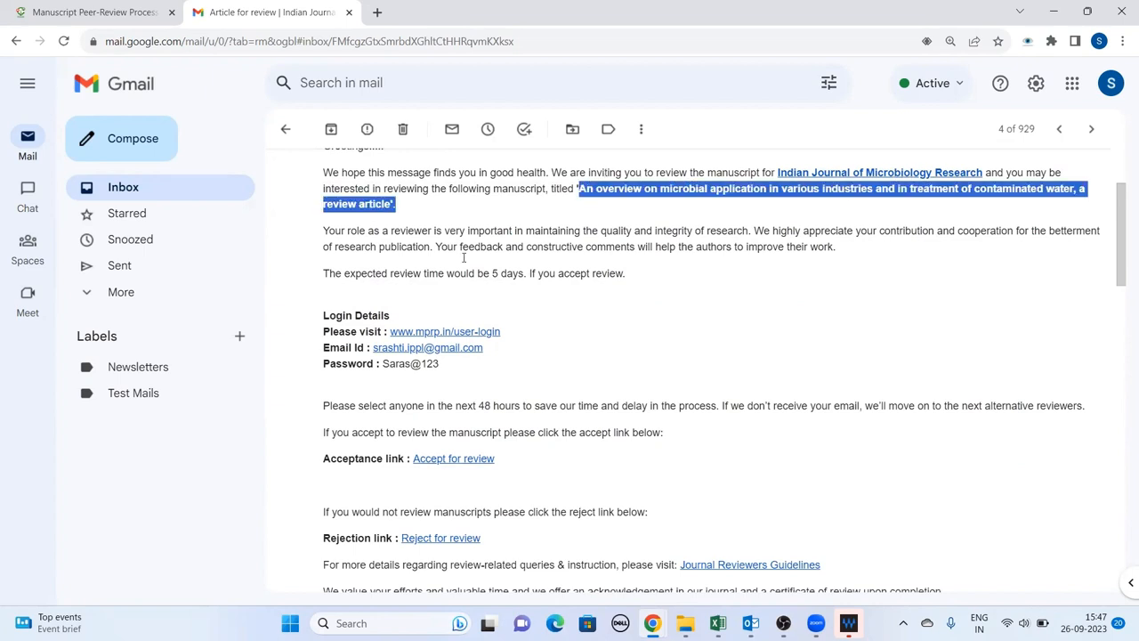
scroll("down", 3)
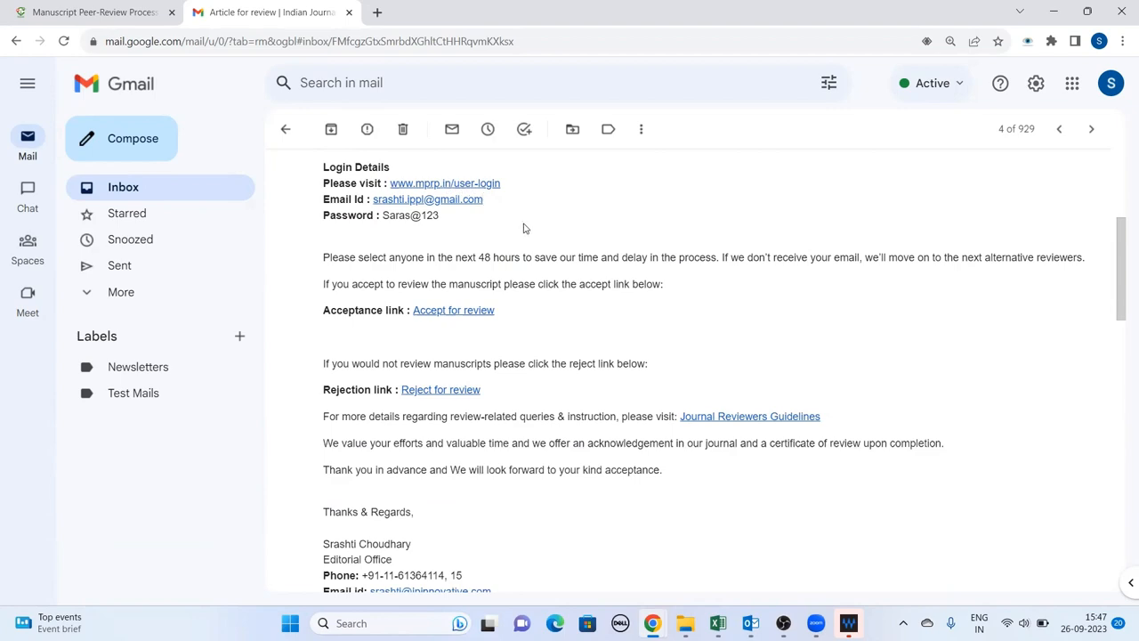
scroll("down", 3)
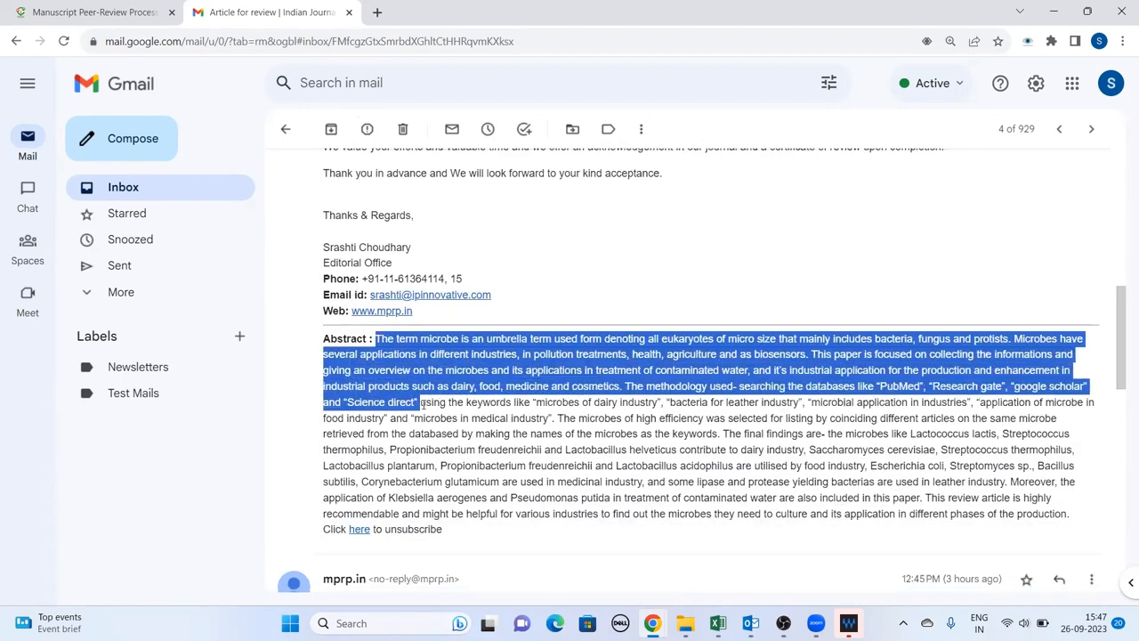
left_click_drag(418, 401, 1077, 516)
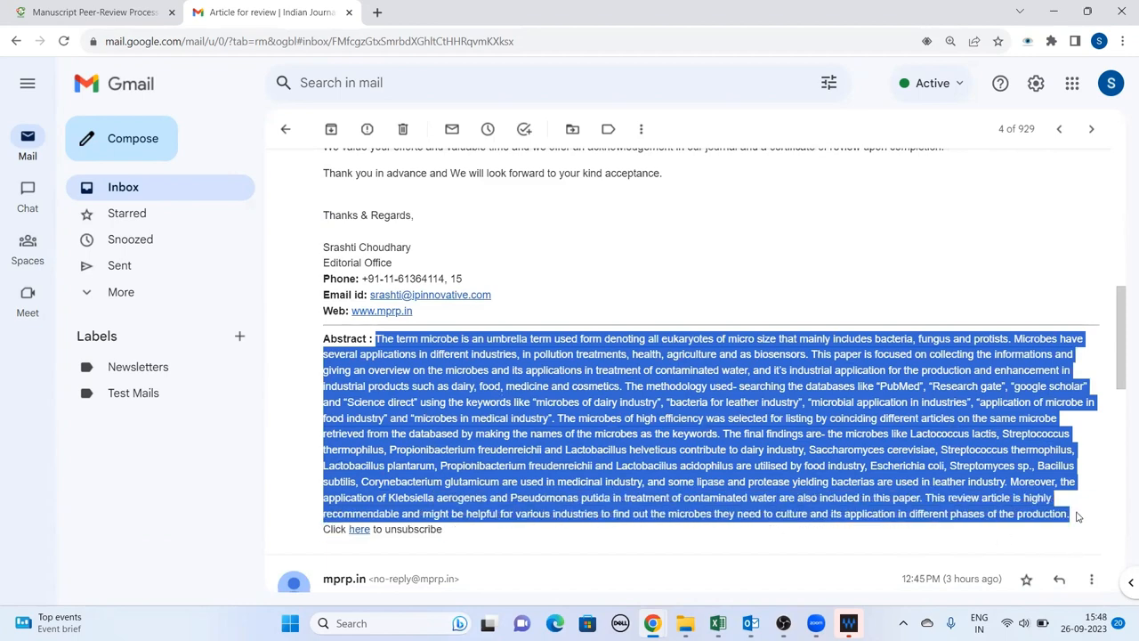
mouse_move(611, 432)
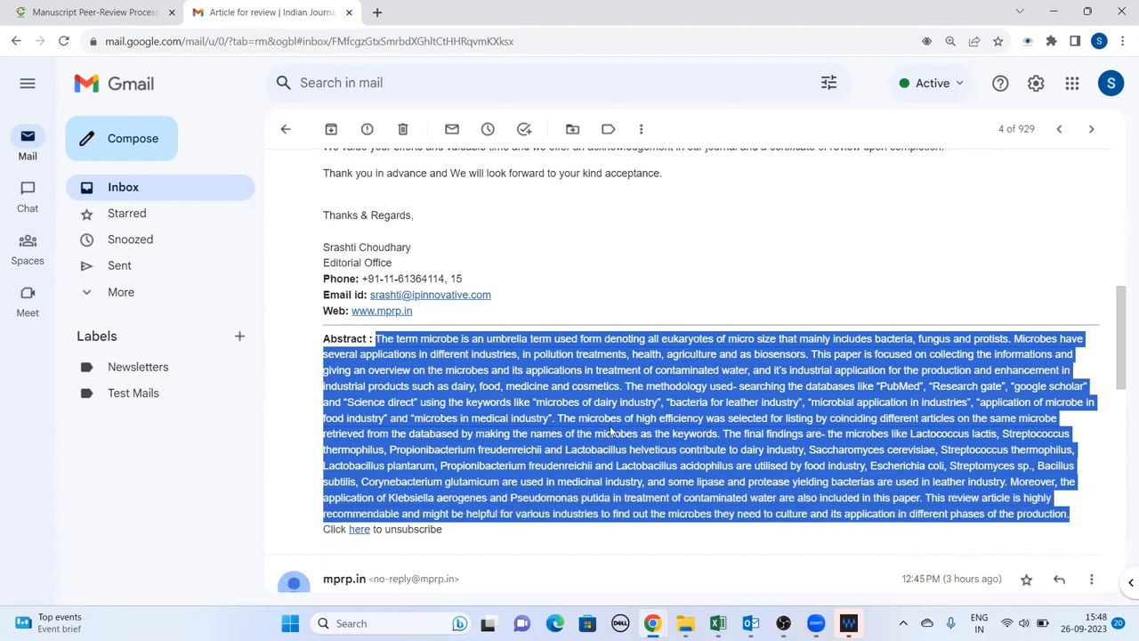
mouse_move(801, 404)
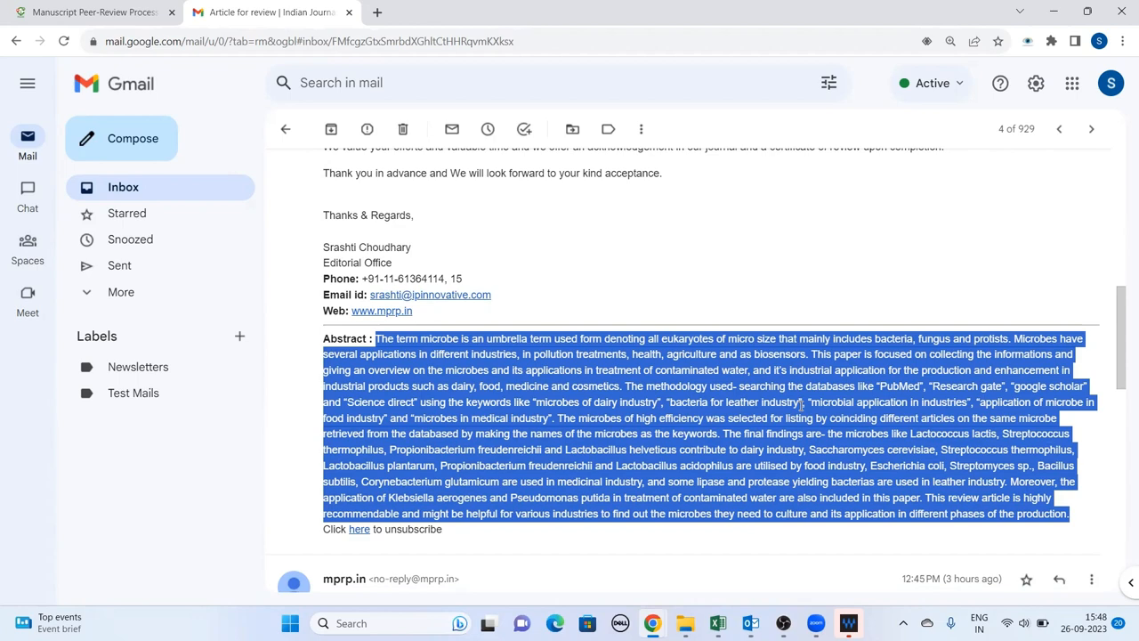
scroll("down", 3)
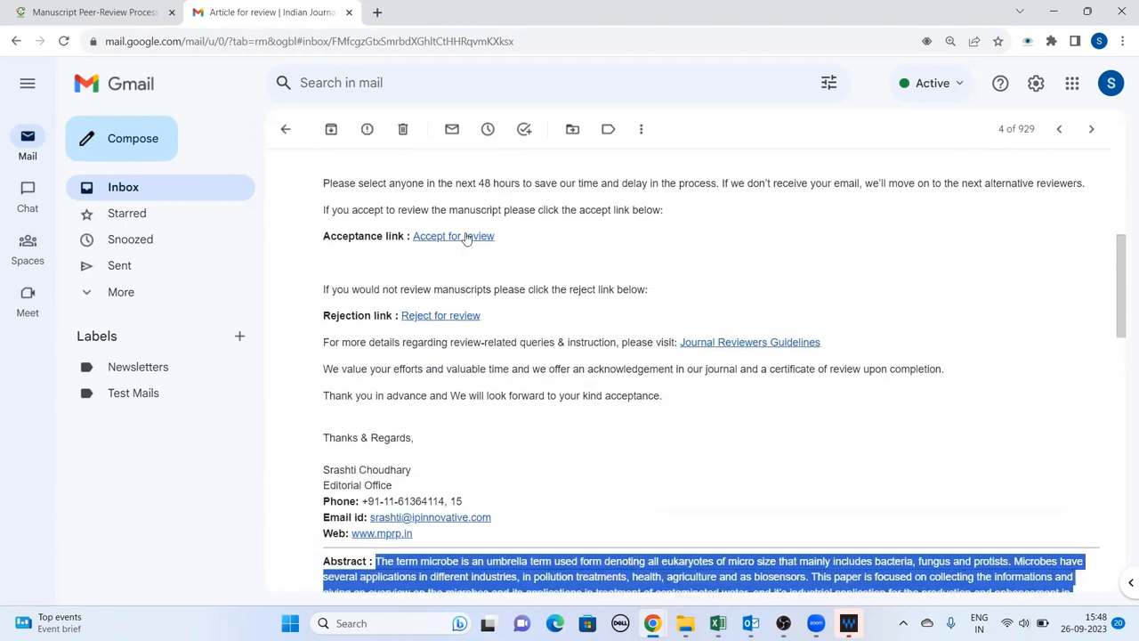
mouse_move(453, 236)
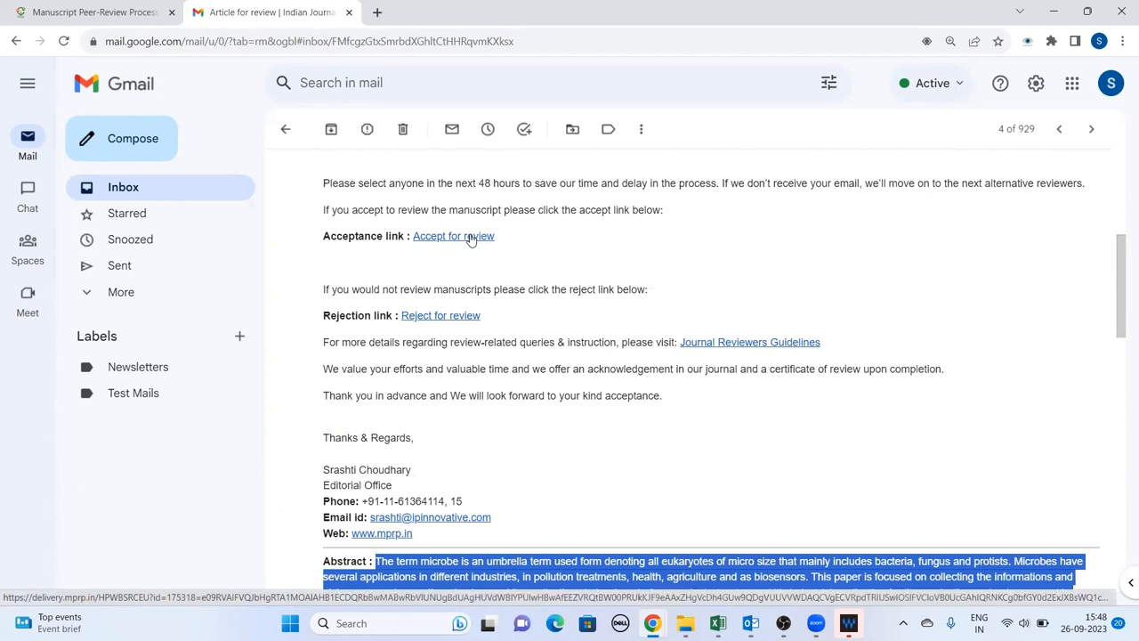
mouse_move(449, 323)
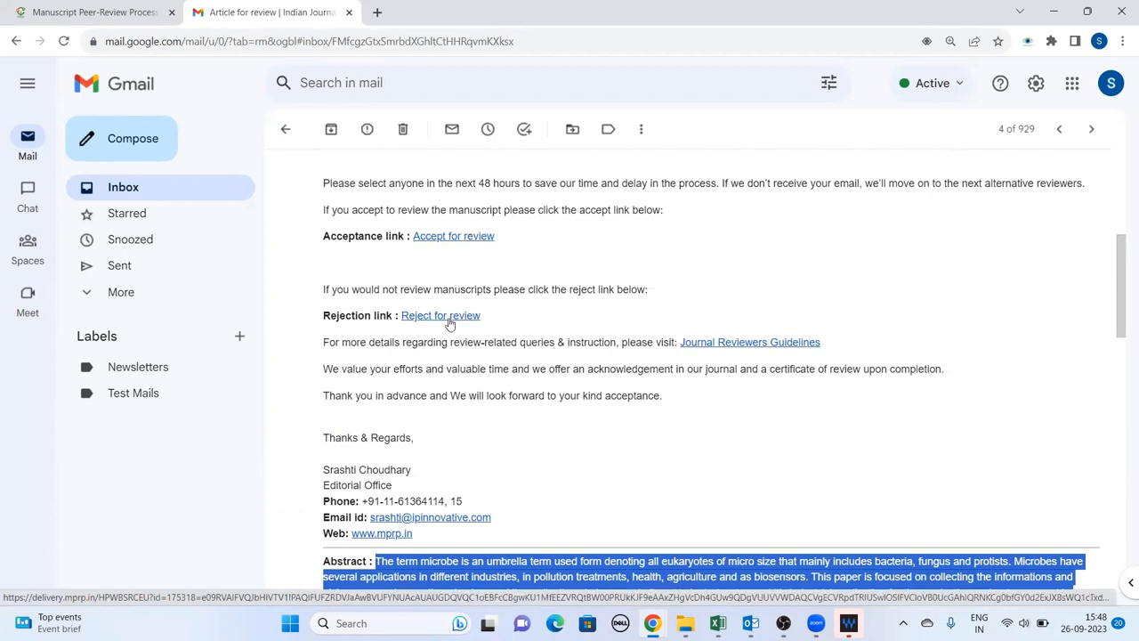
mouse_move(420, 322)
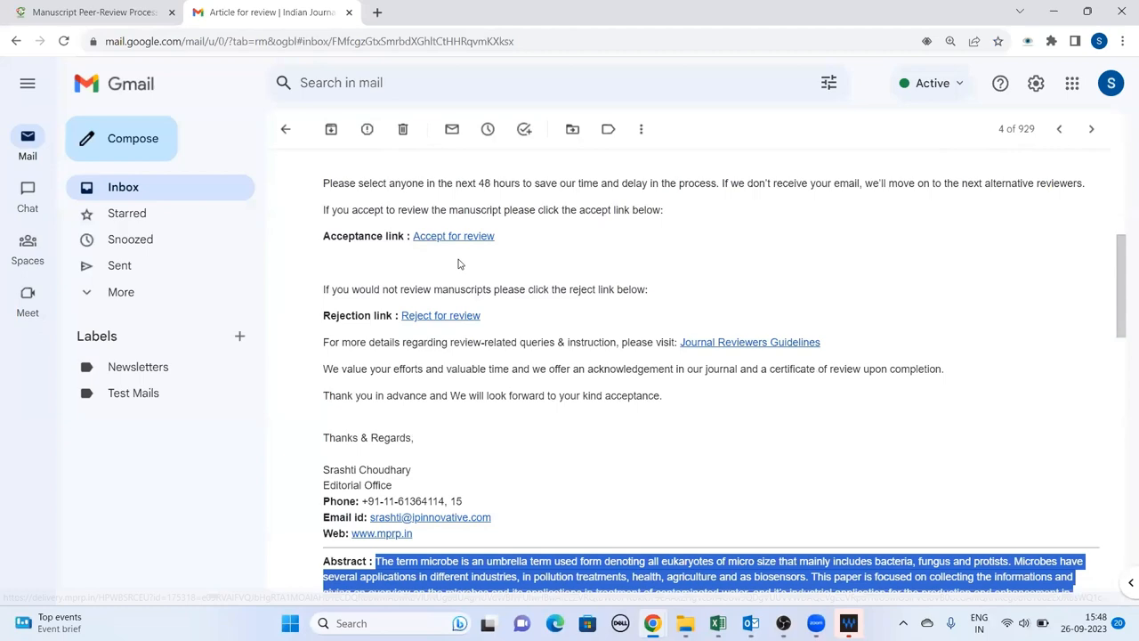
Accept the review invitation with an optional comment promising review within 4 days
left_click(452, 236)
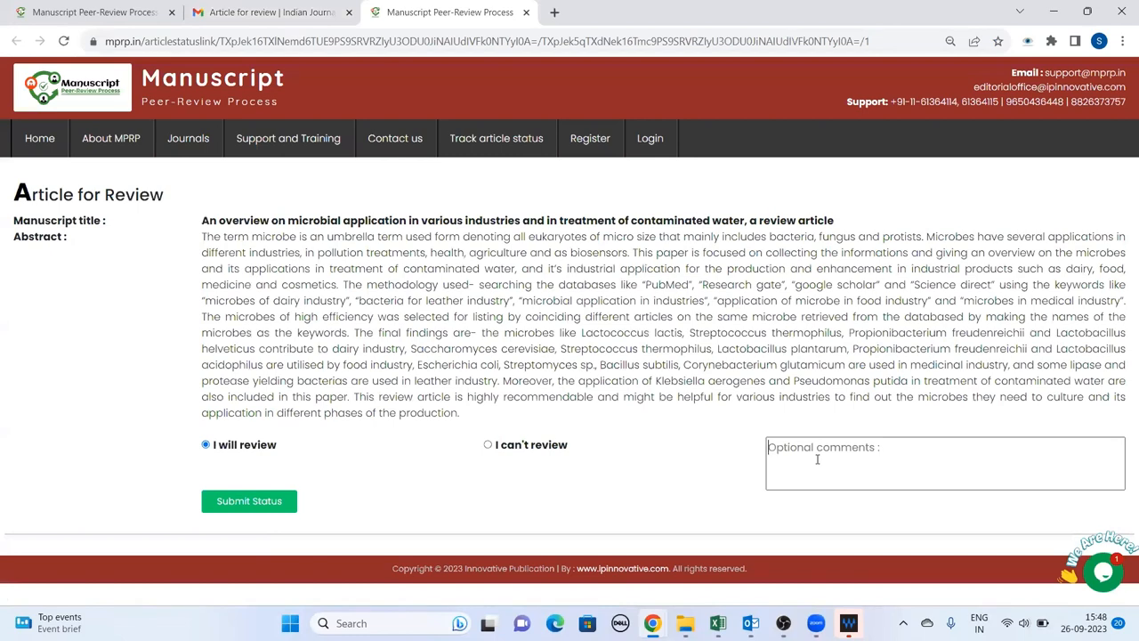
type("WILL")
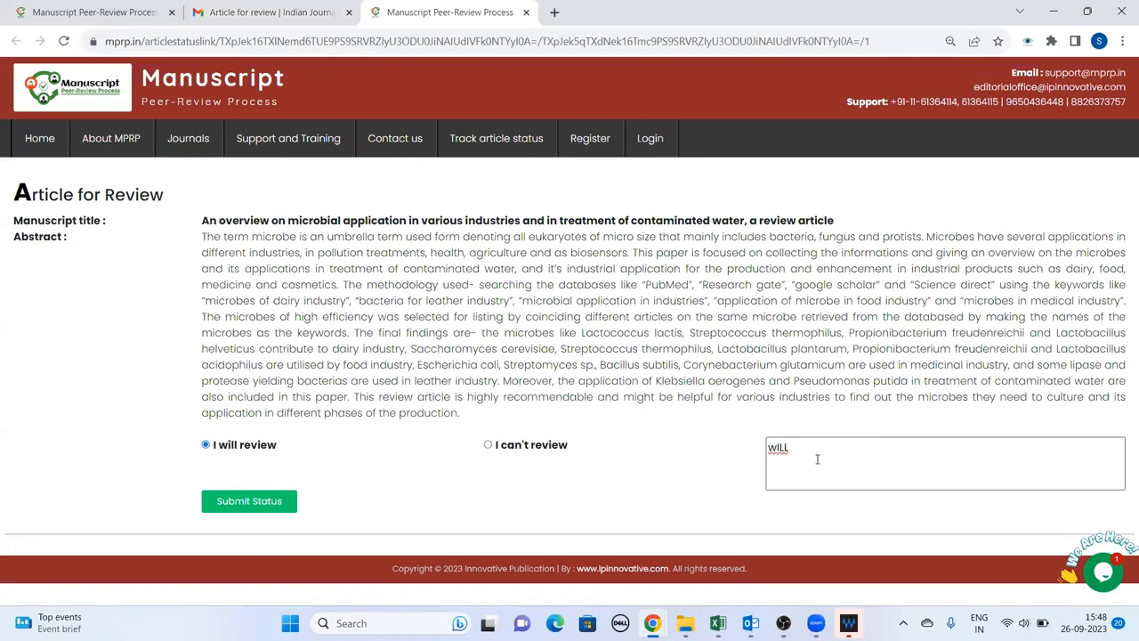
type("review it within 4 days")
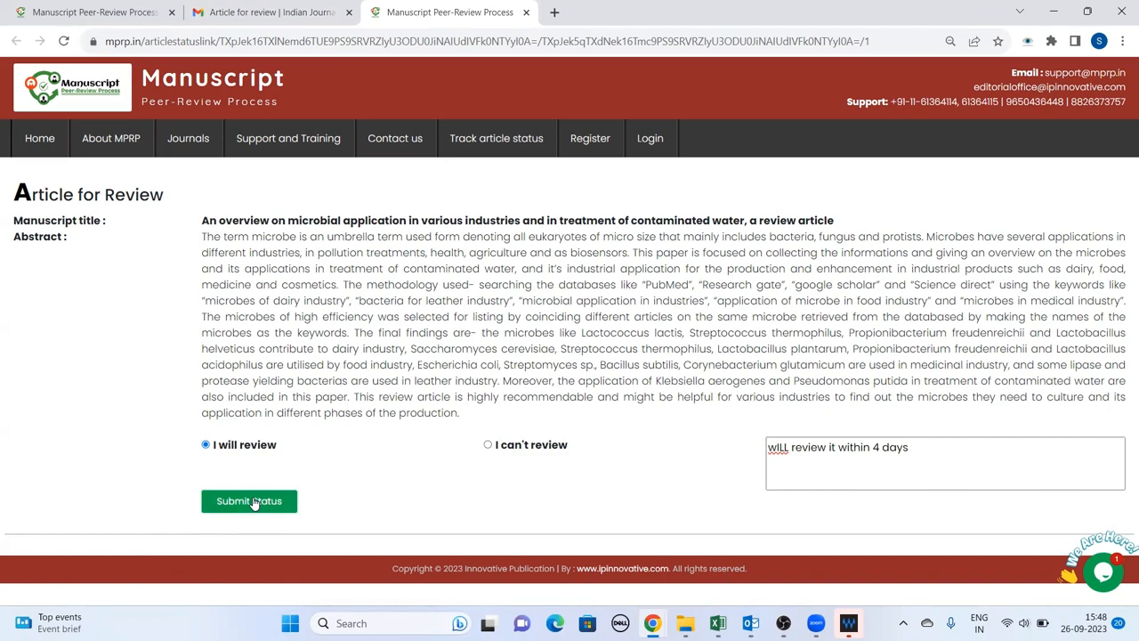
left_click(249, 501)
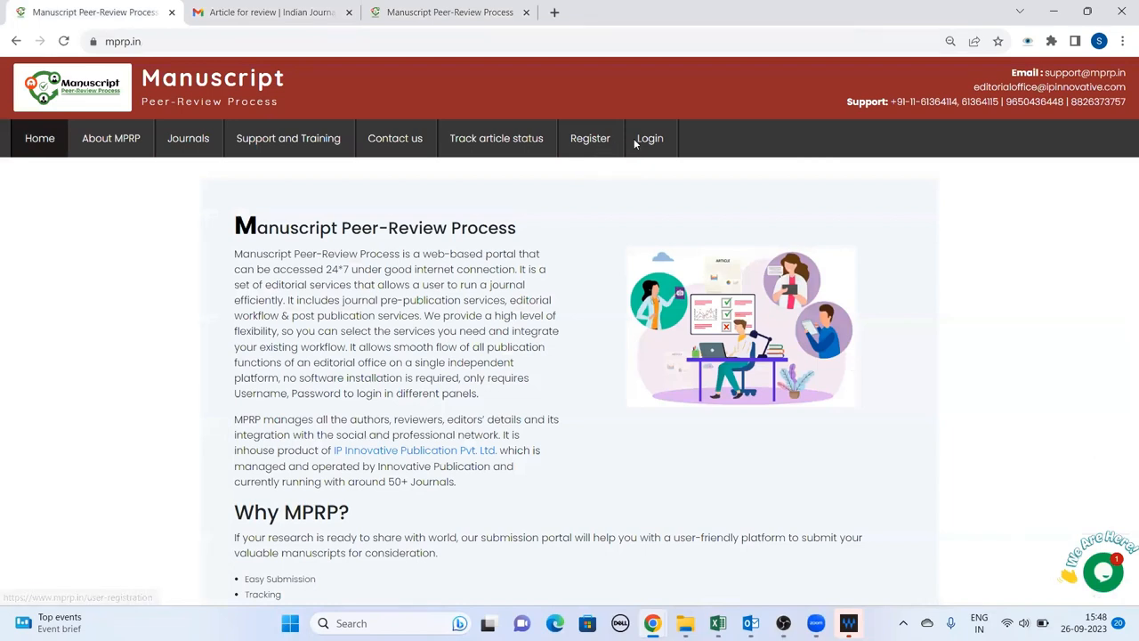
Open the MPRP Login page and autofill the saved reviewer email and password
left_click(649, 138)
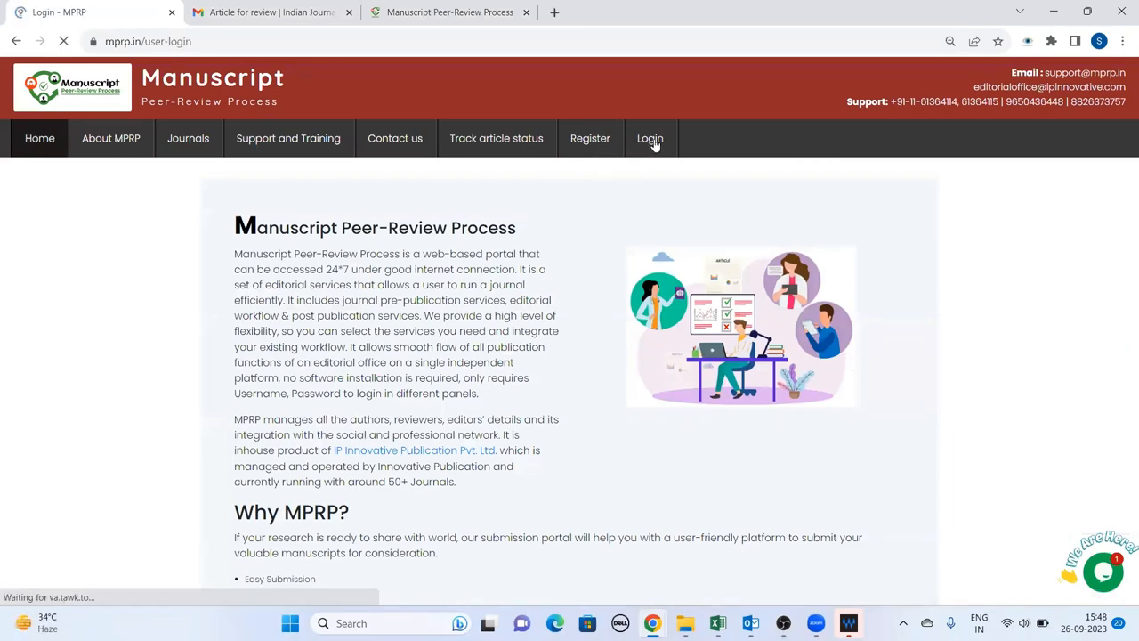
left_click(649, 138)
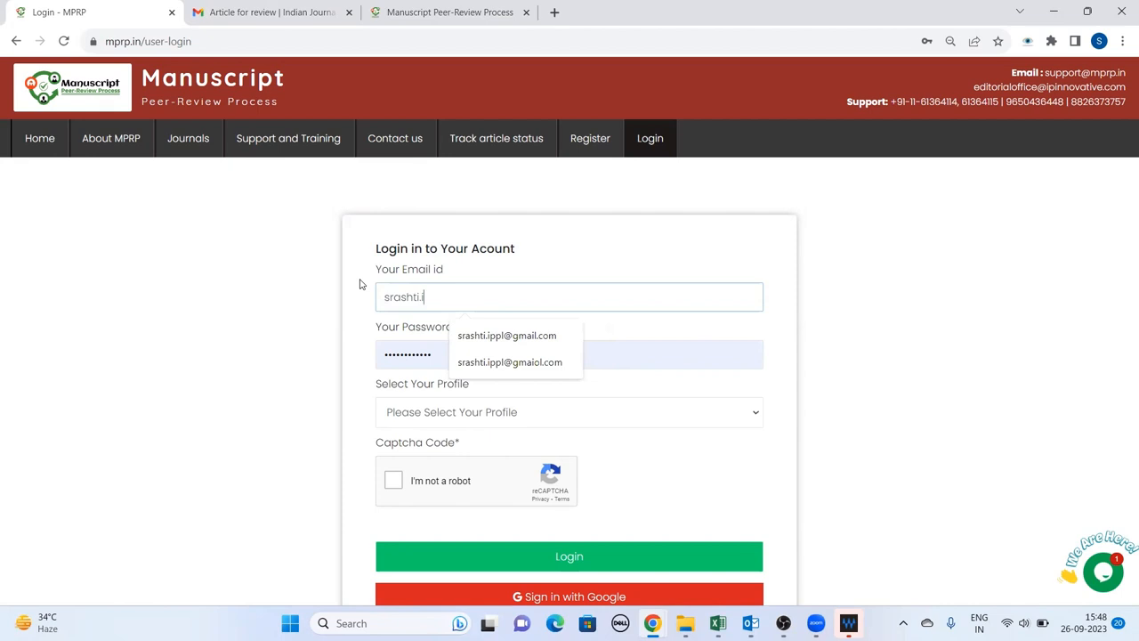
left_click(507, 336)
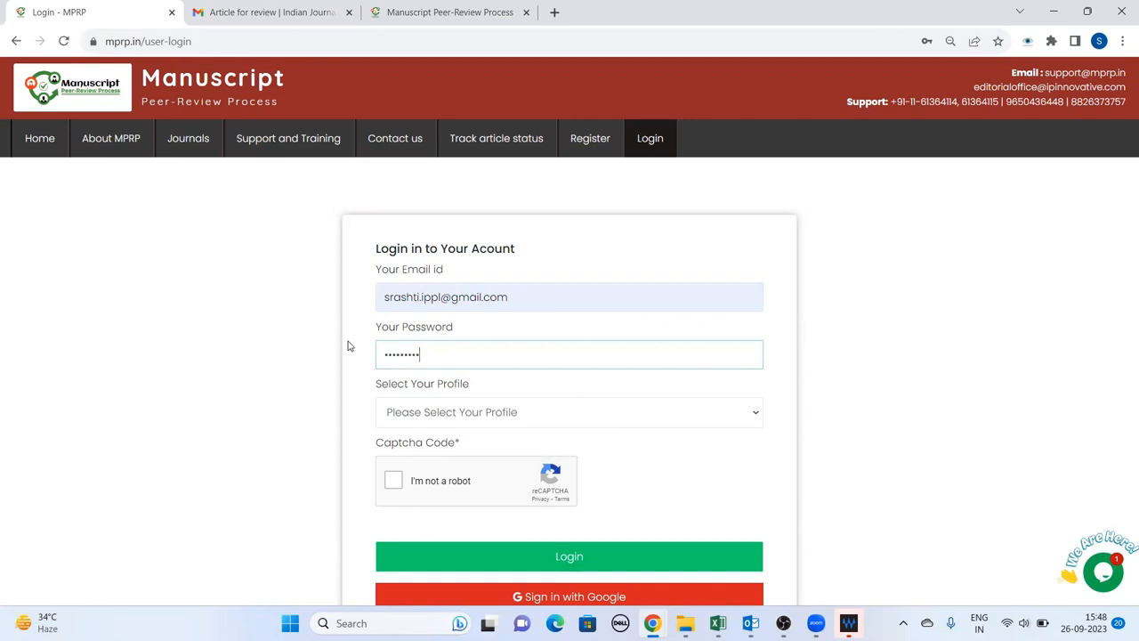
Sign in under the Reviewer profile after passing the reCAPTCHA image challenge
left_click(569, 263)
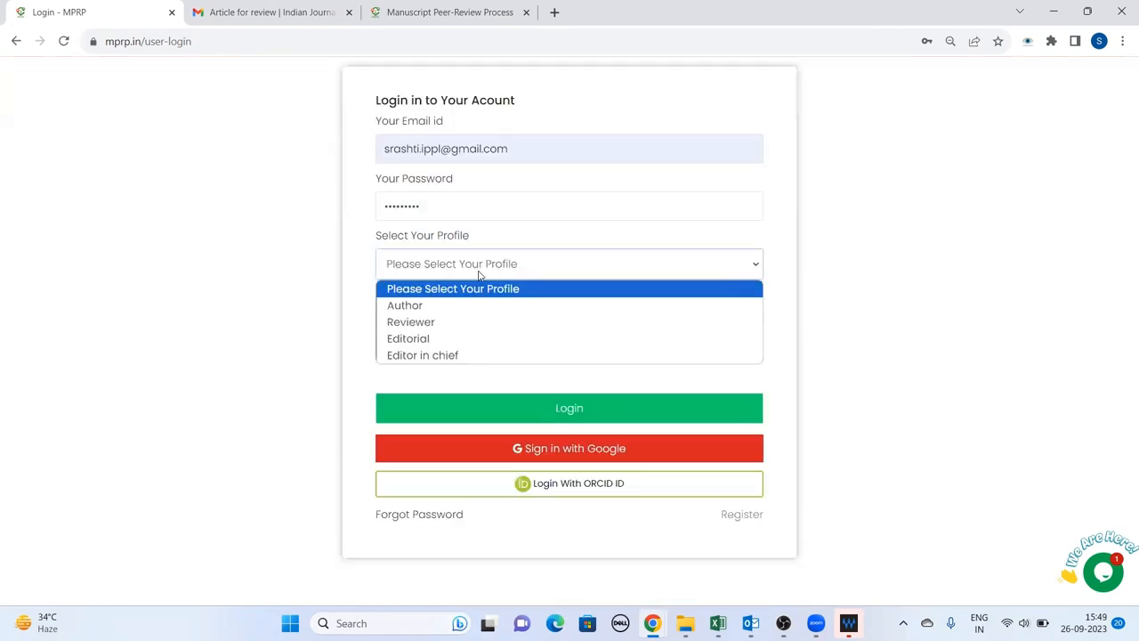
left_click(410, 322)
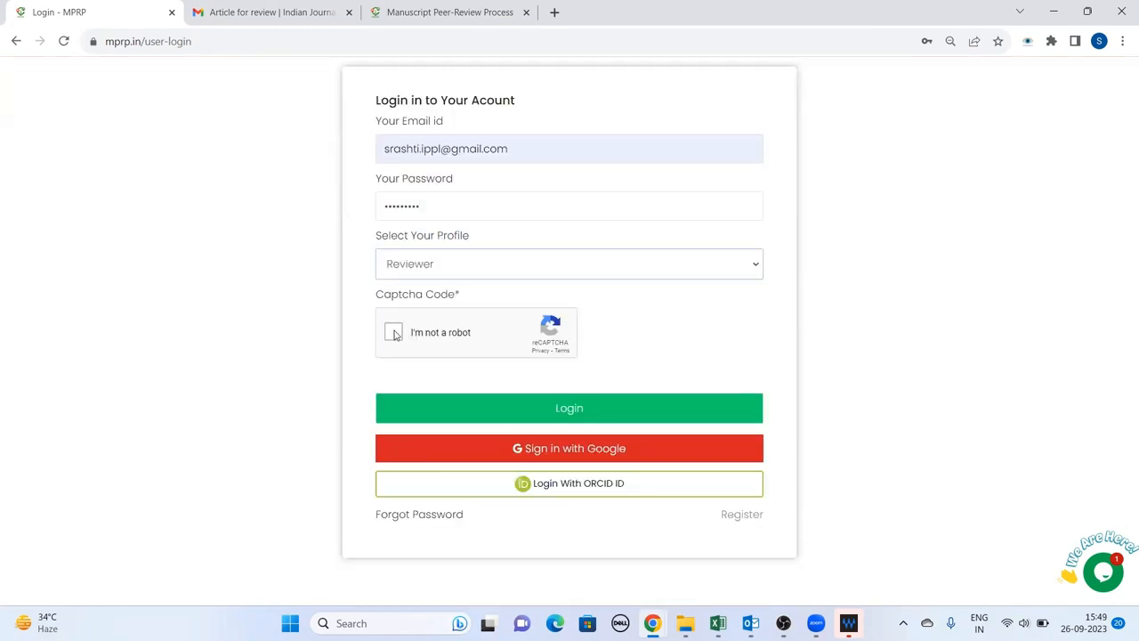
left_click(393, 332)
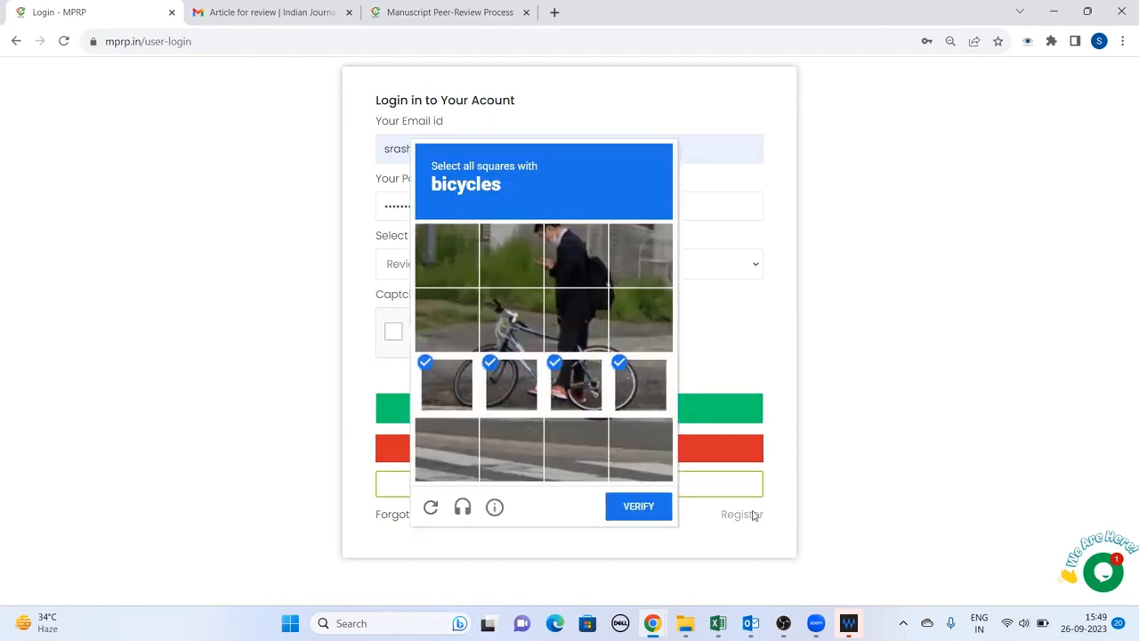
left_click(638, 505)
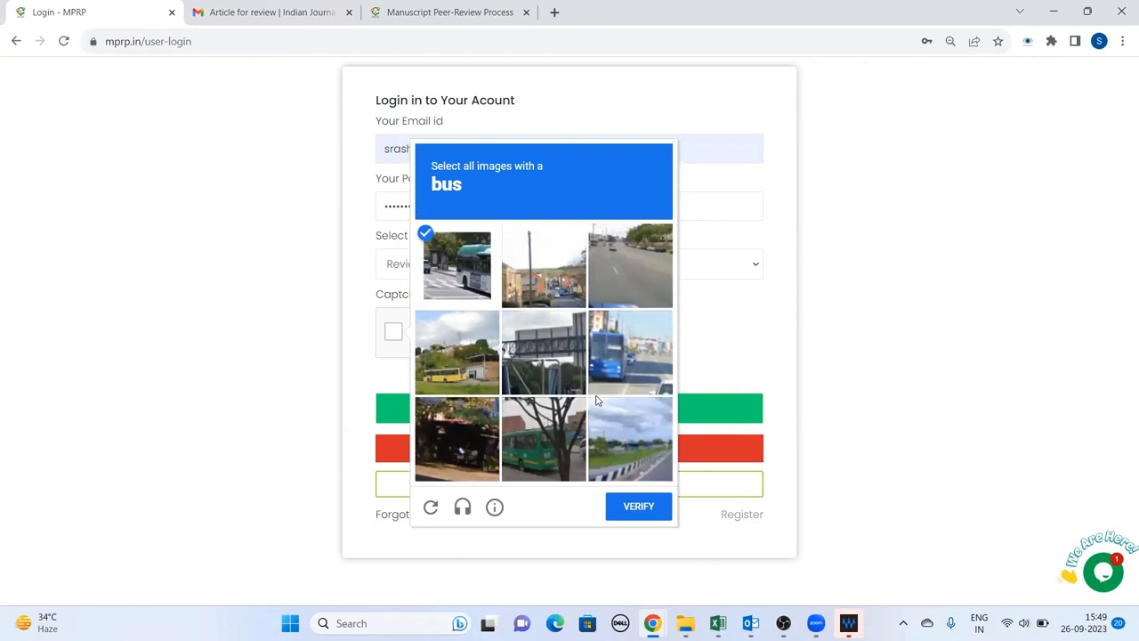
left_click(630, 351)
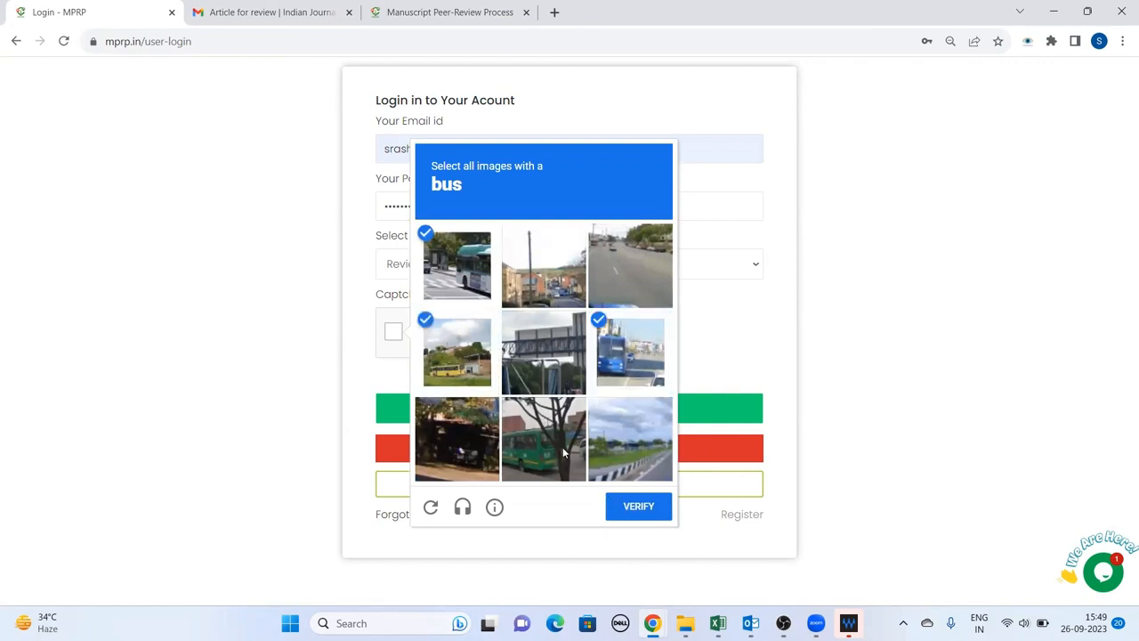
left_click(638, 505)
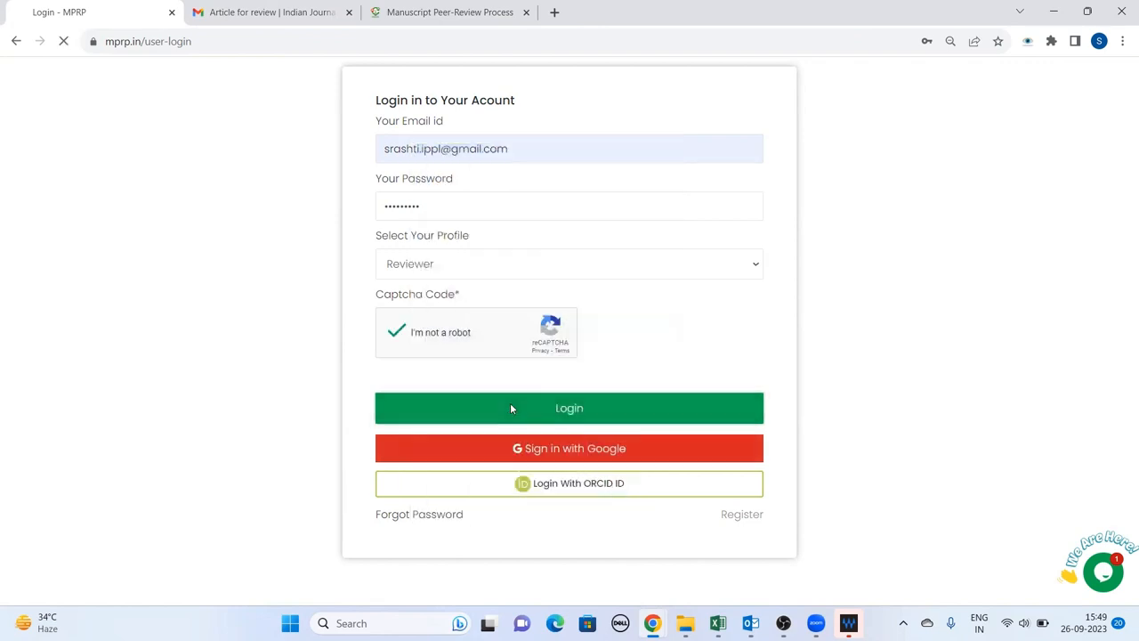
left_click(569, 407)
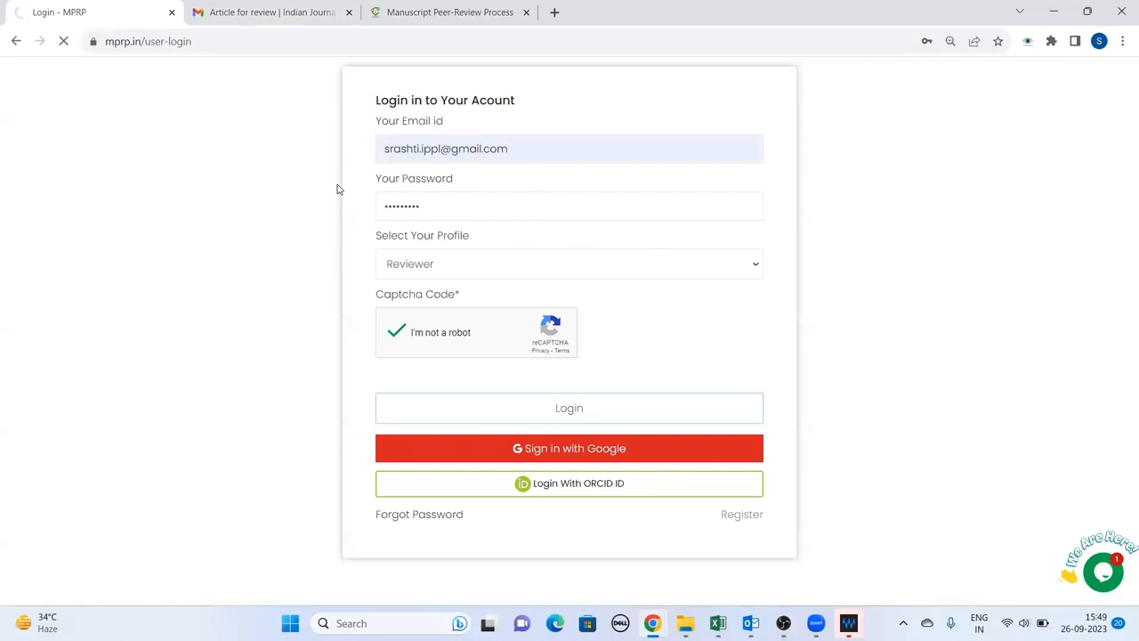
left_click(569, 408)
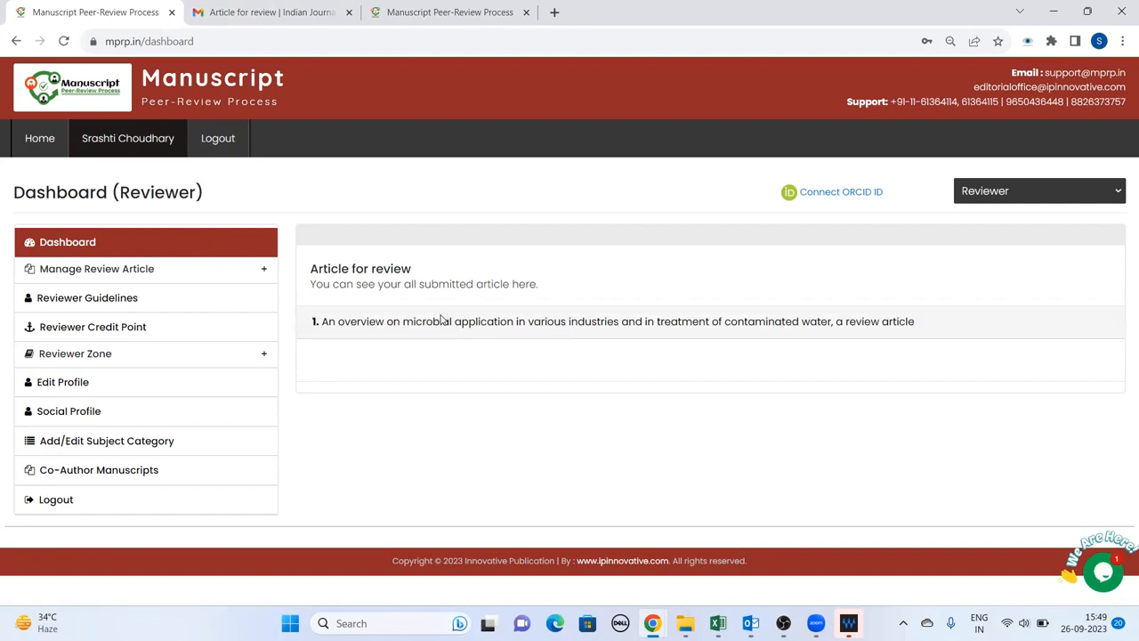
Open the microbial applications article and show its two earlier reviewer comments
left_click(615, 321)
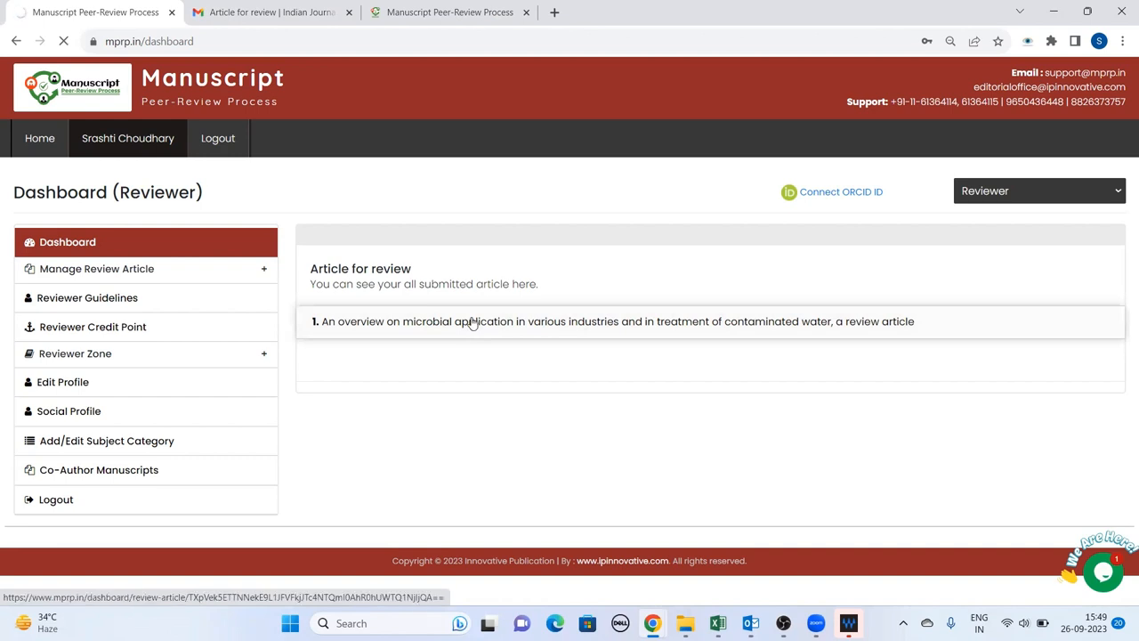
left_click(617, 321)
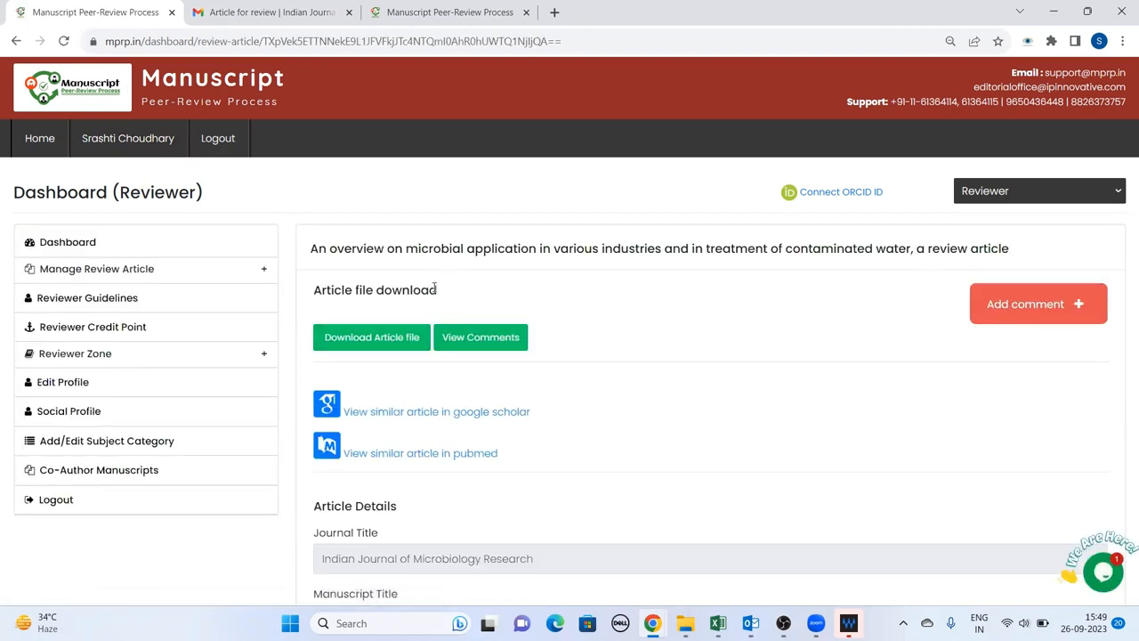
mouse_move(705, 360)
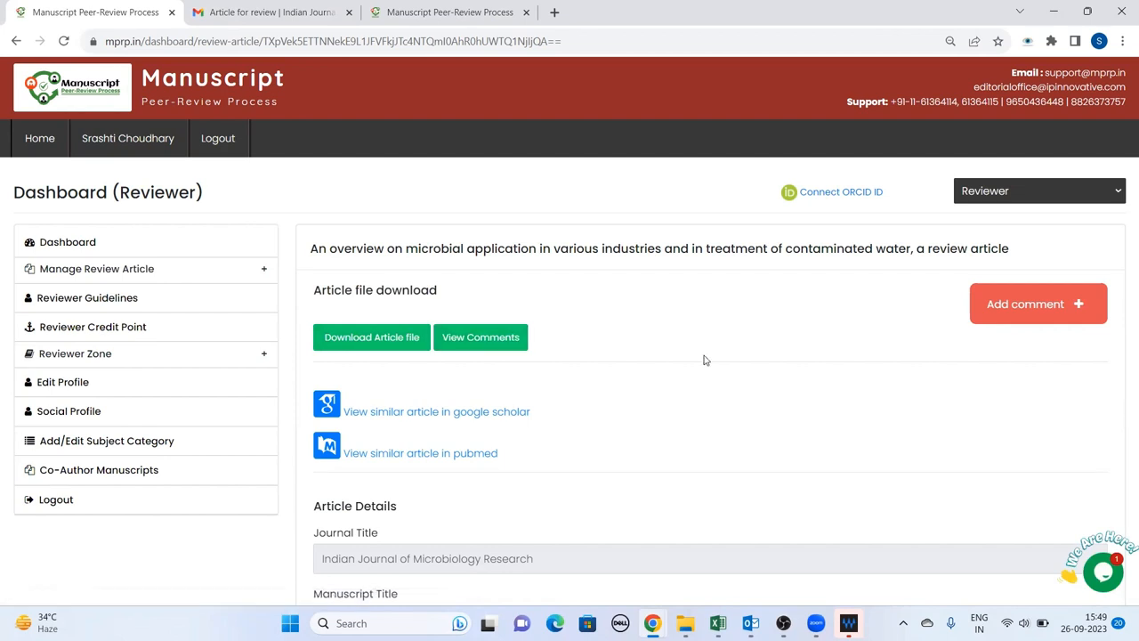
left_click(480, 336)
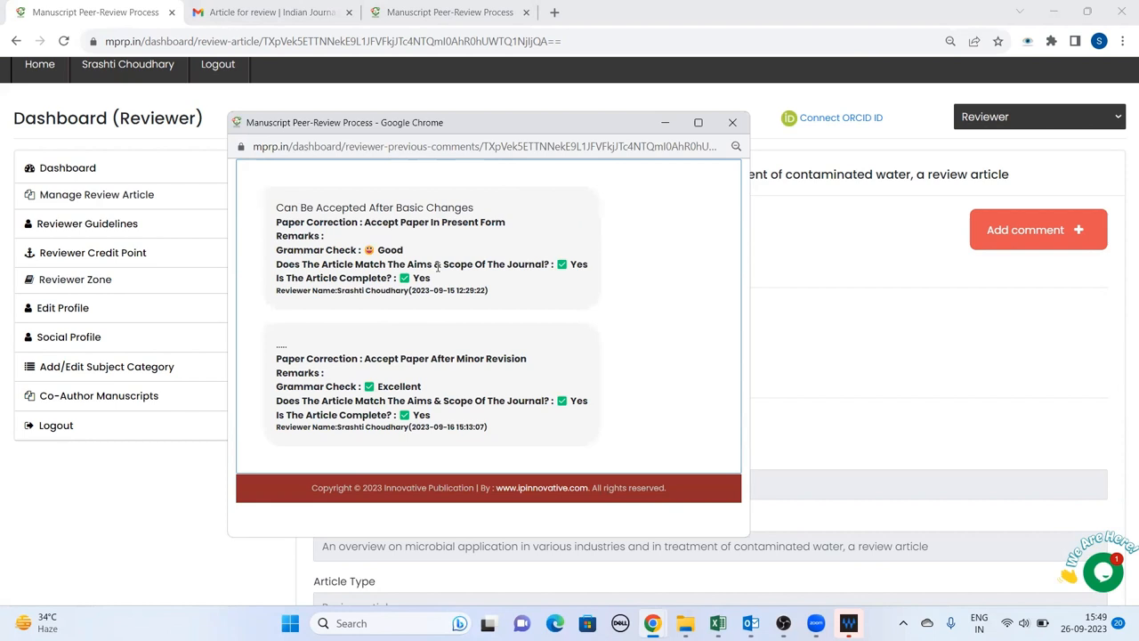
mouse_move(365, 221)
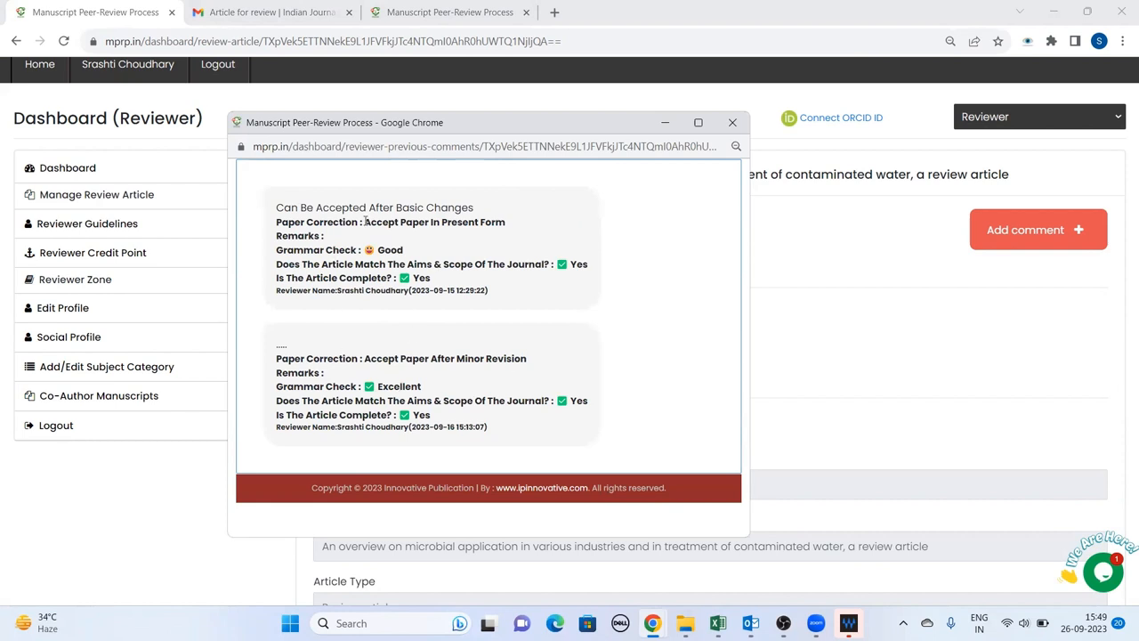
Close the earlier reviewer comments window
left_click(732, 122)
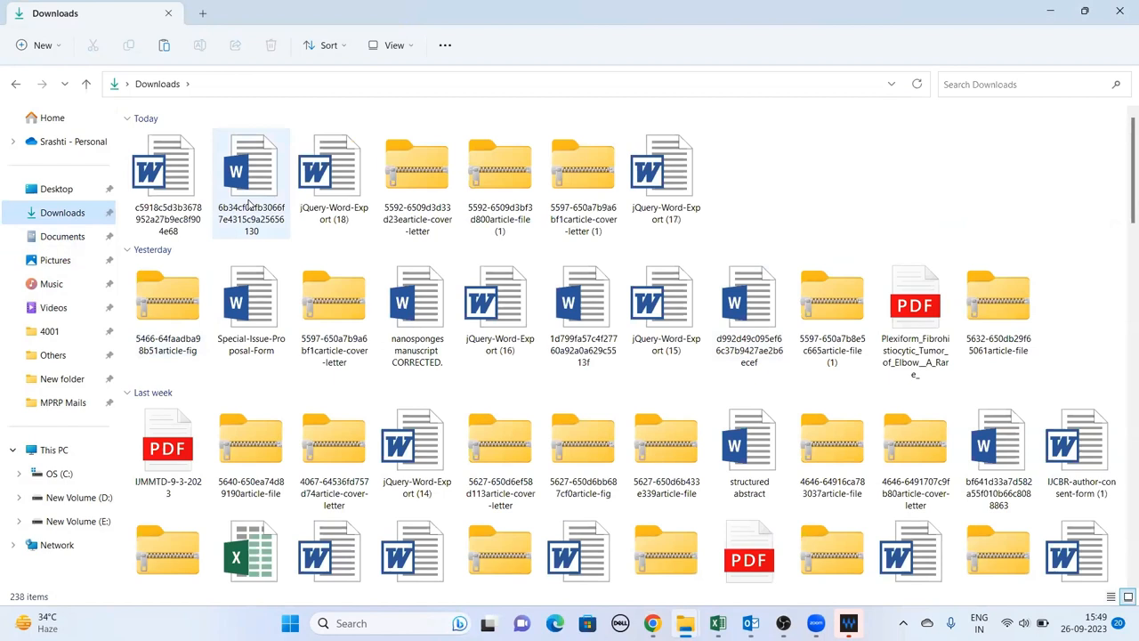
Open the downloaded c5918c… Word document from Downloads in Word
left_click(169, 169)
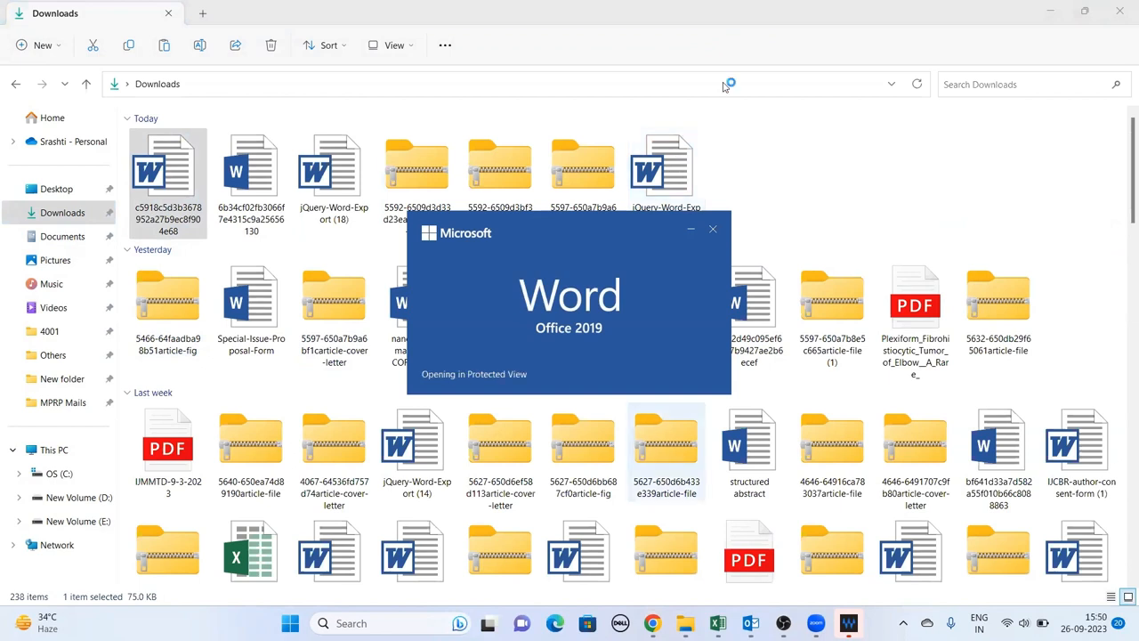
mouse_move(436, 355)
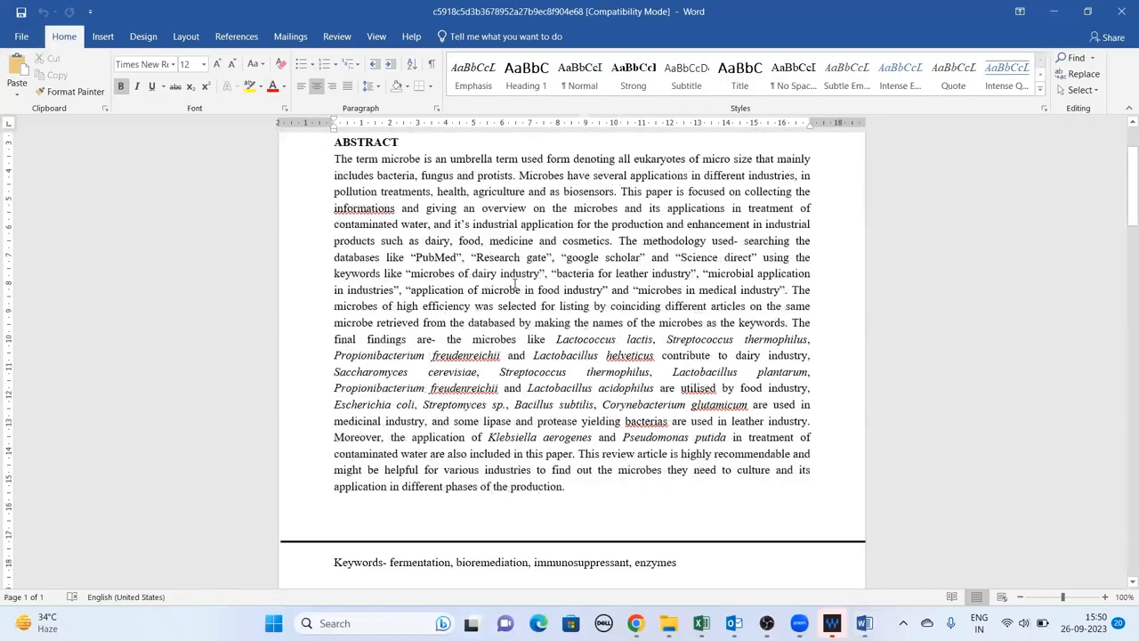
Comment 'Incomplete introduction' on the 1. INTRODUCTION heading, then keep reading the manuscript
scroll("down", 3)
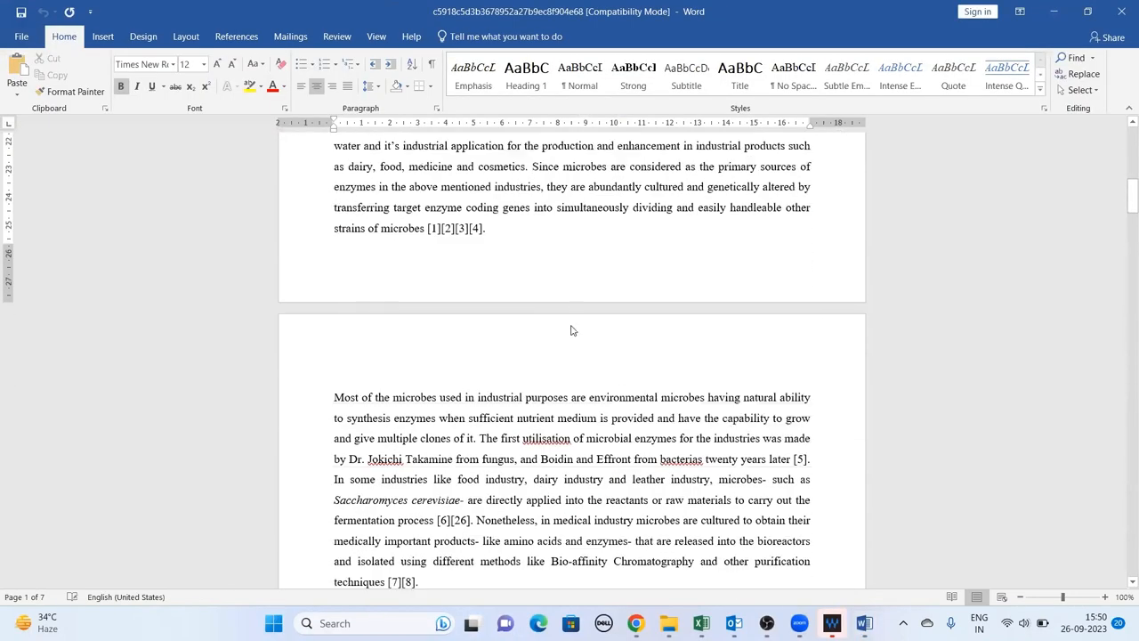
scroll("down", 3)
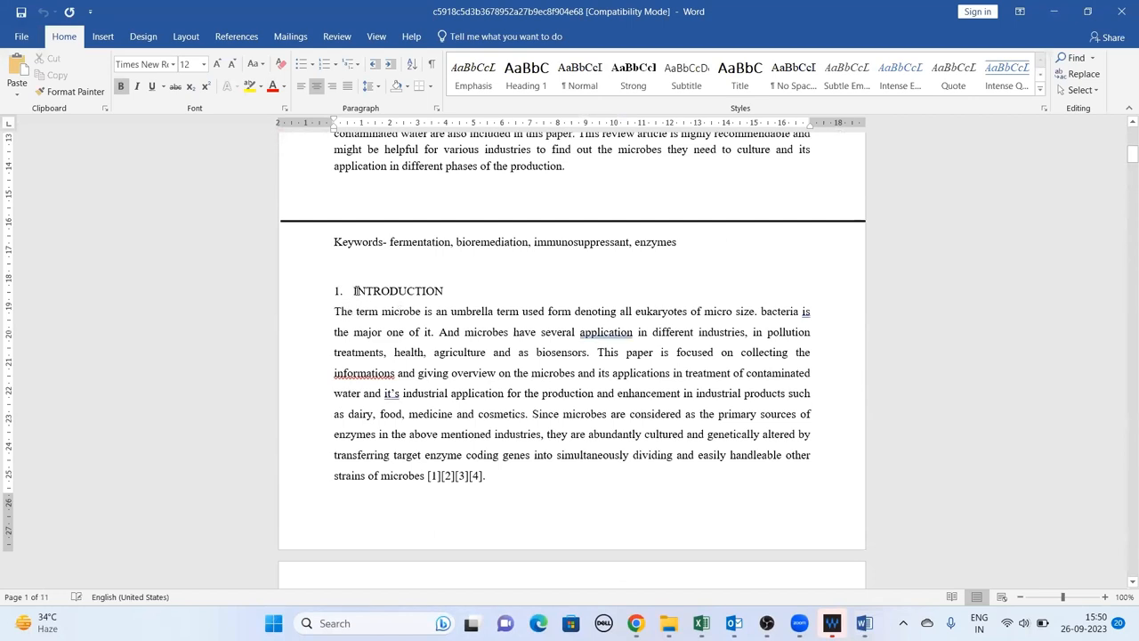
double_click(398, 290)
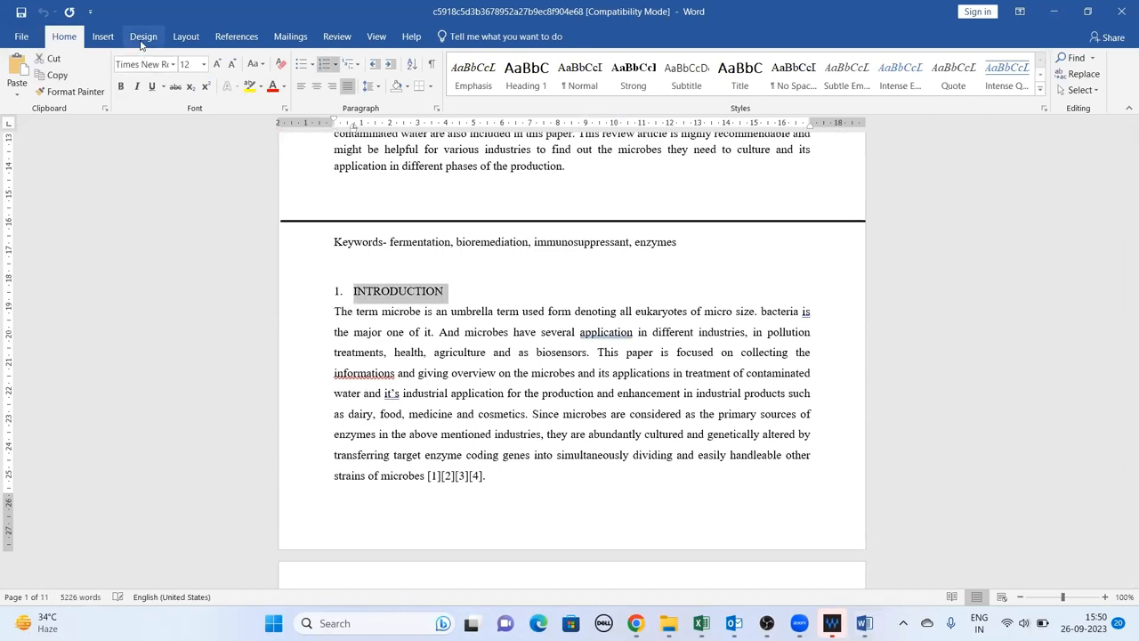
left_click(102, 36)
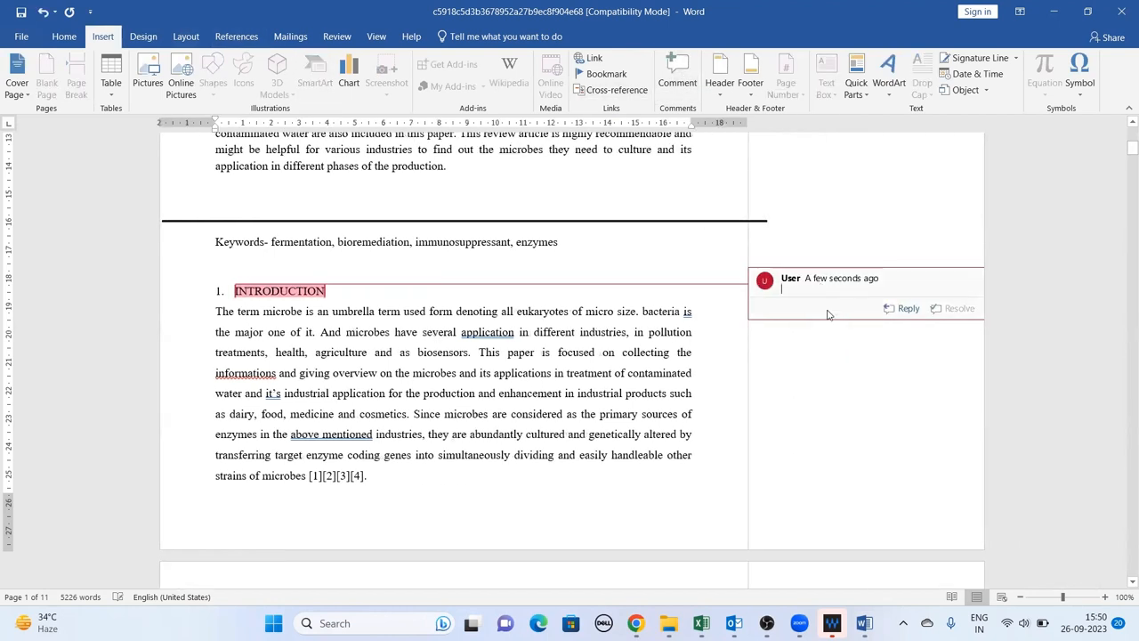
type("Incomplete introducti")
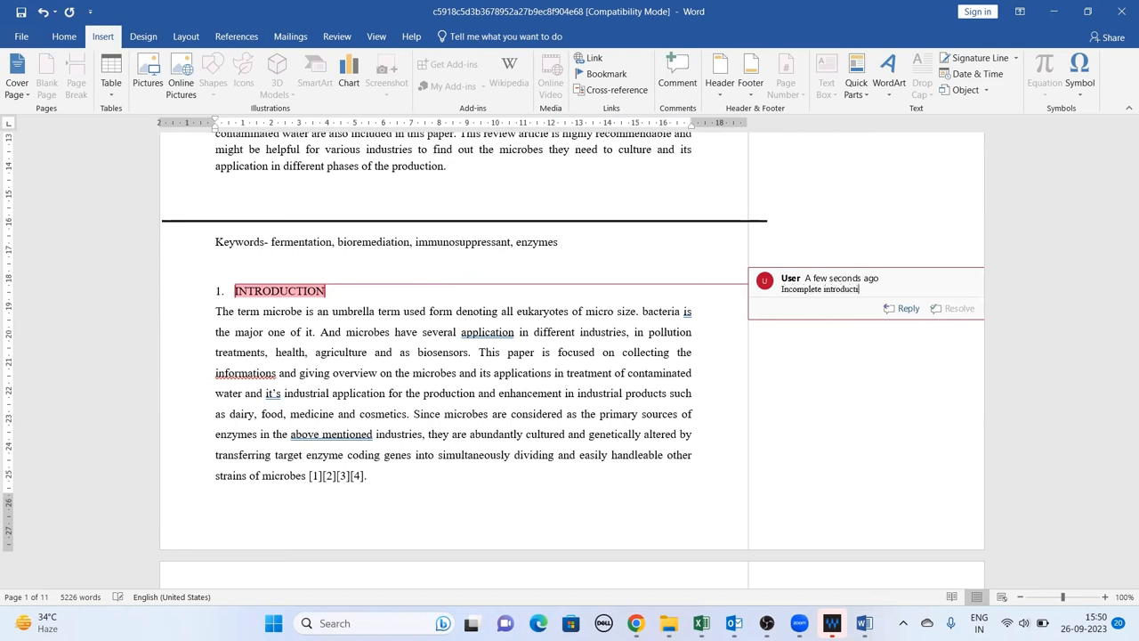
left_click(501, 414)
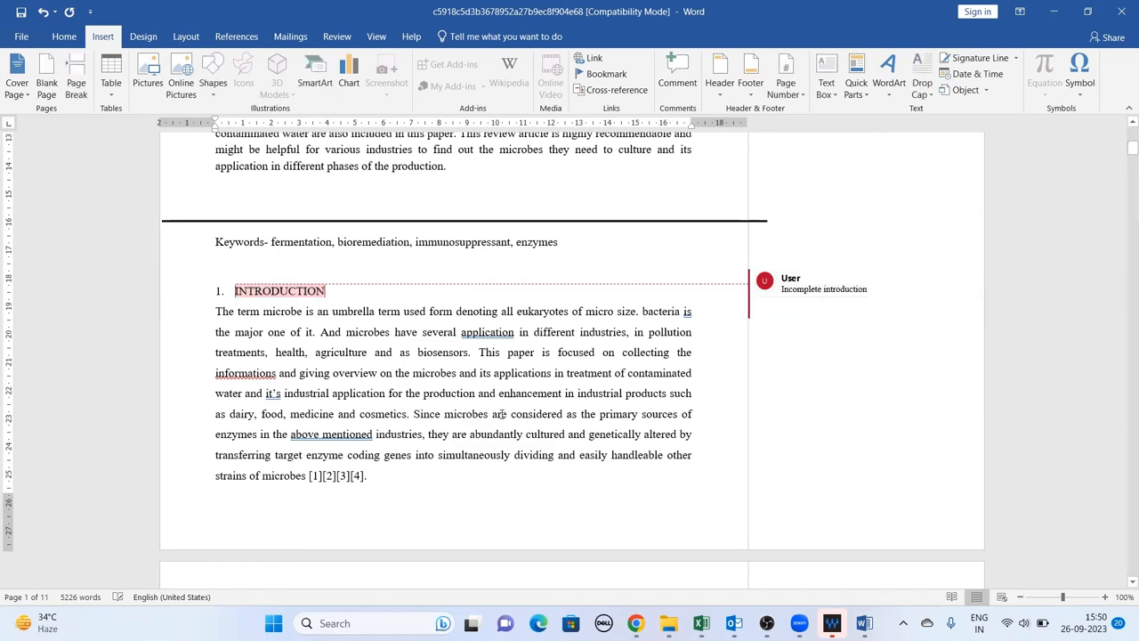
scroll("down", 3)
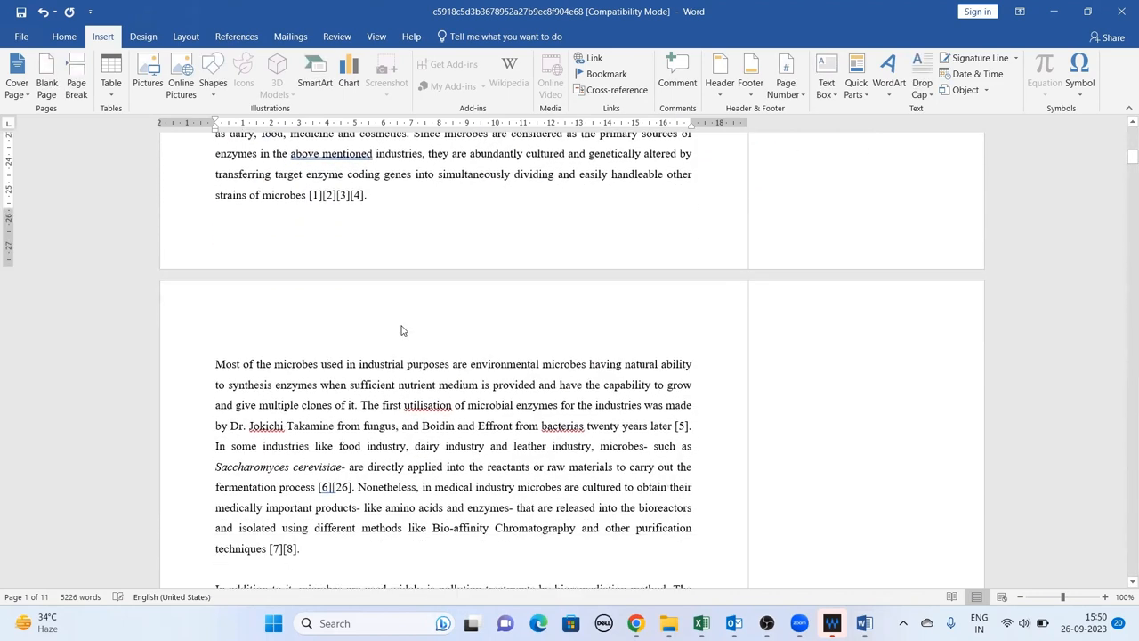
scroll("down", 3)
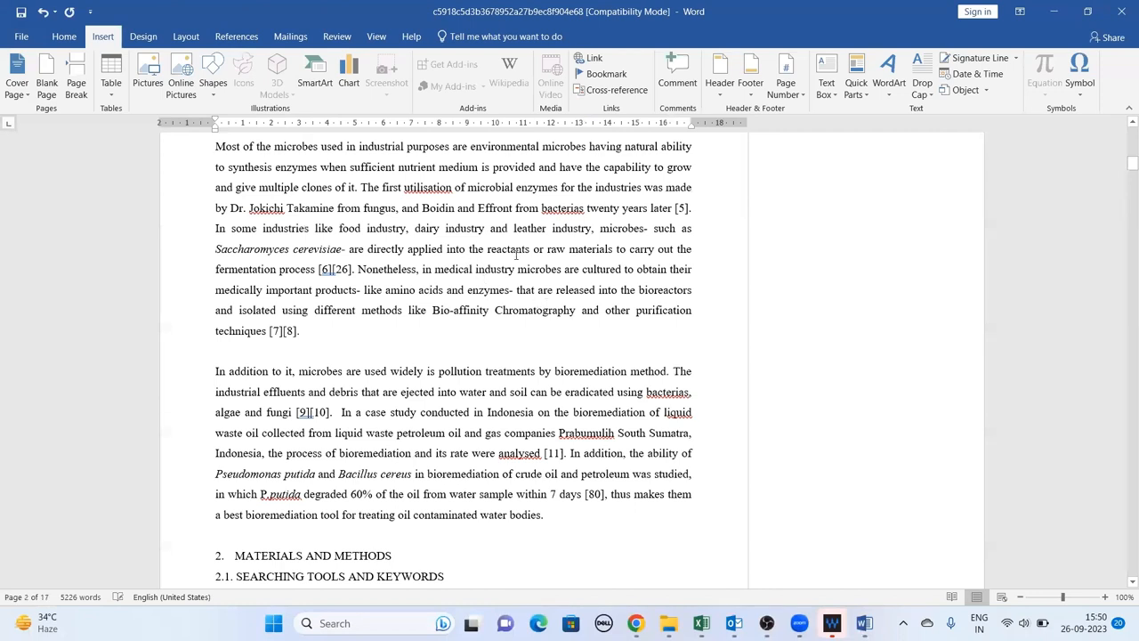
scroll("down", 3)
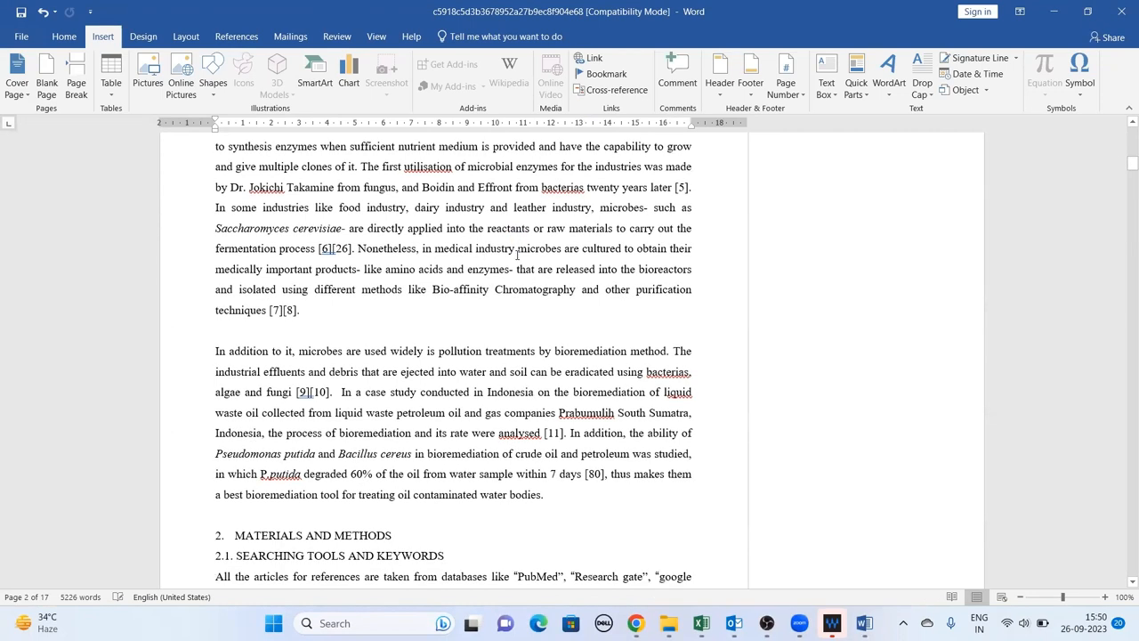
mouse_move(635, 622)
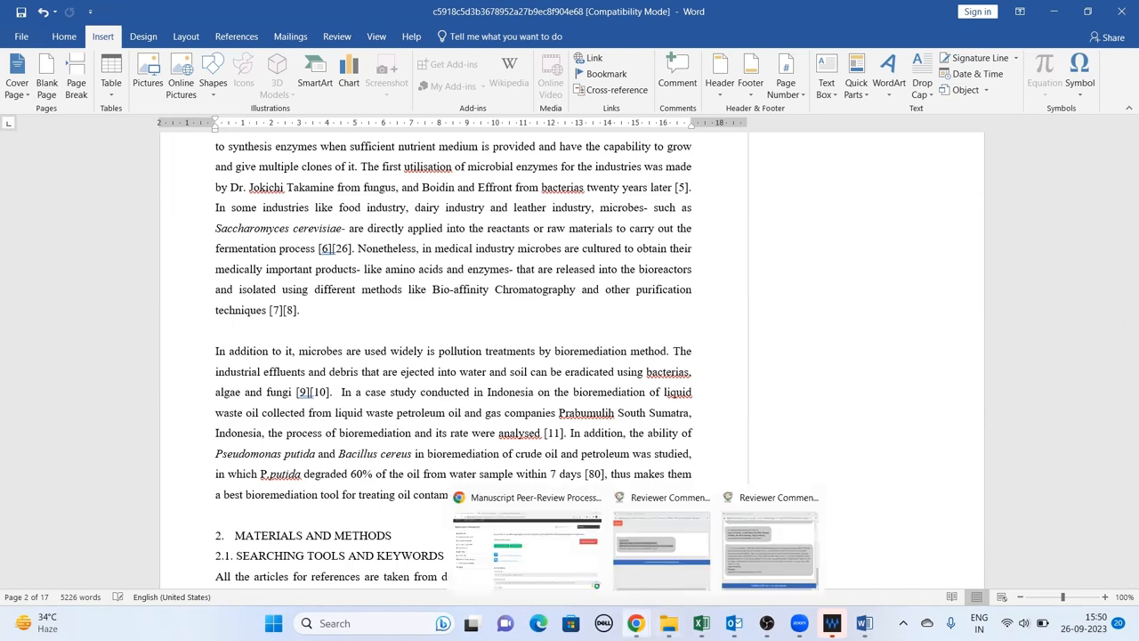
Back on the article page, open Add comment and choose Accept Paper After Minor Revision
left_click(526, 496)
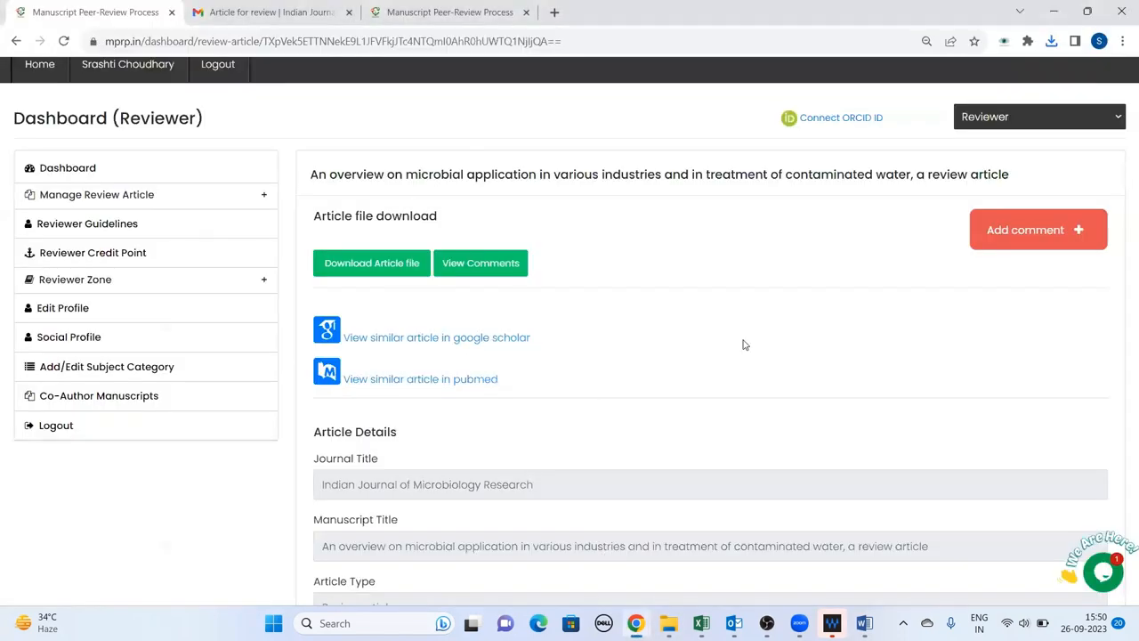
mouse_move(669, 366)
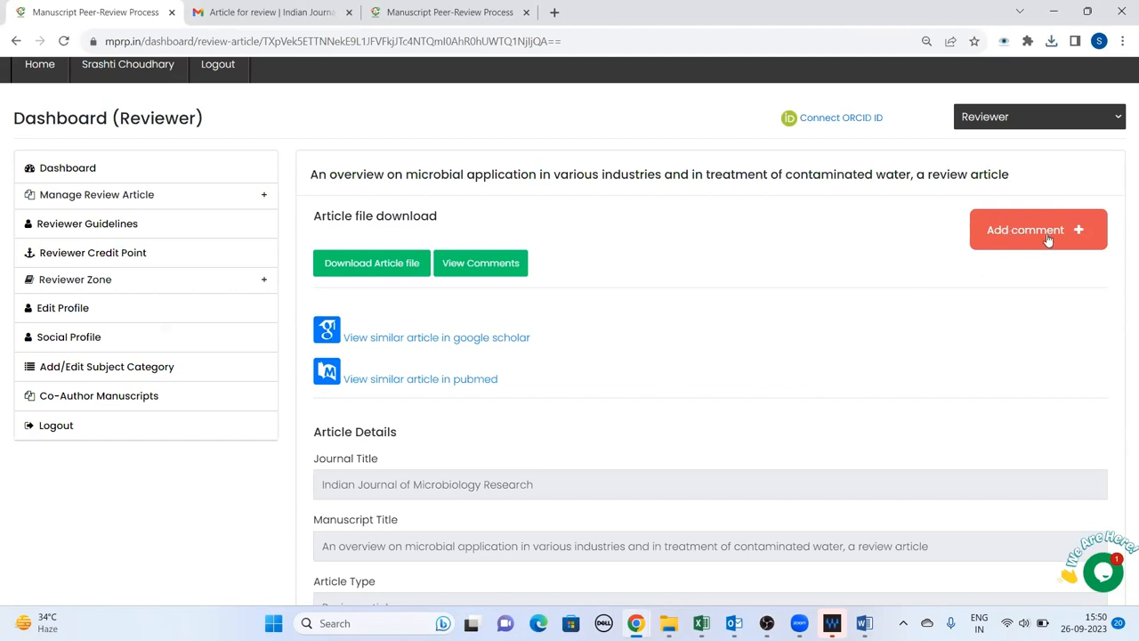
mouse_move(1054, 233)
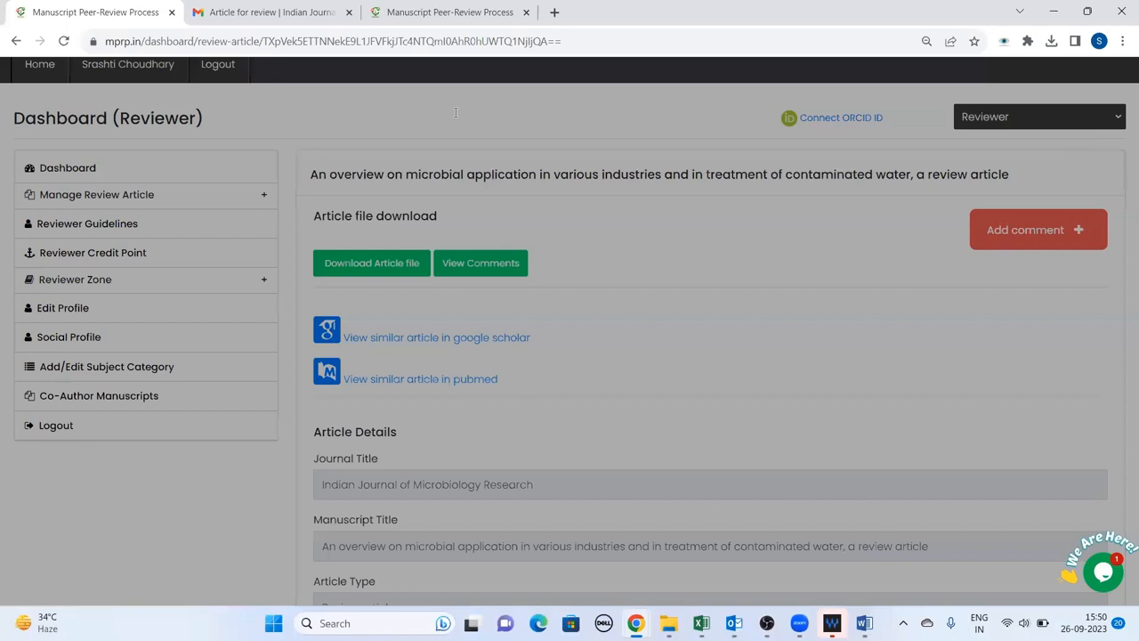
left_click(1038, 229)
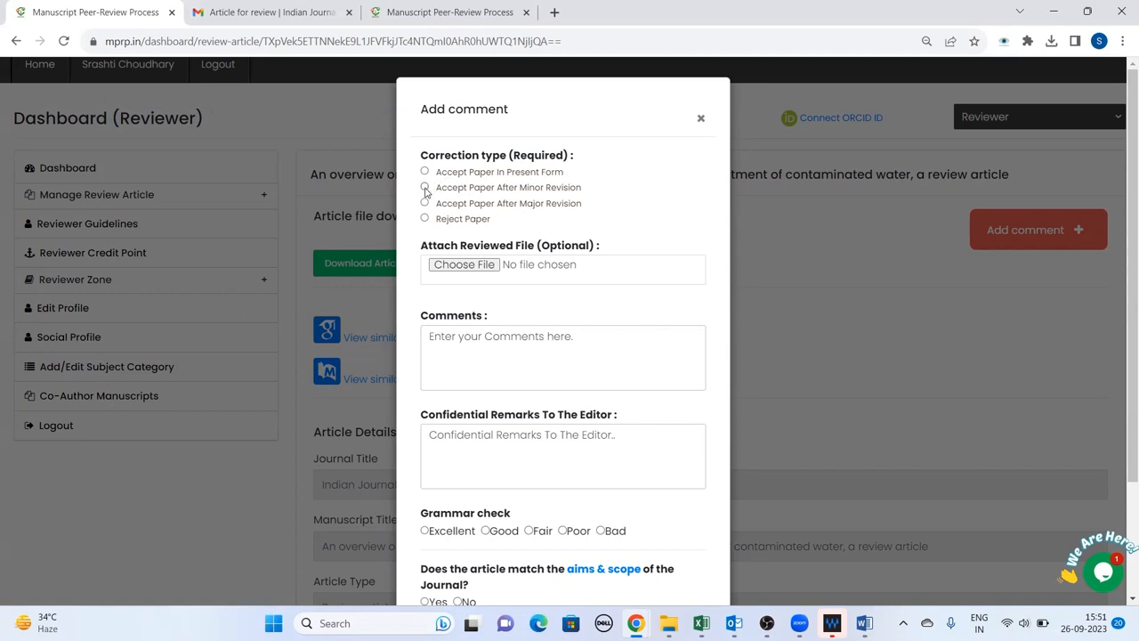
left_click(425, 188)
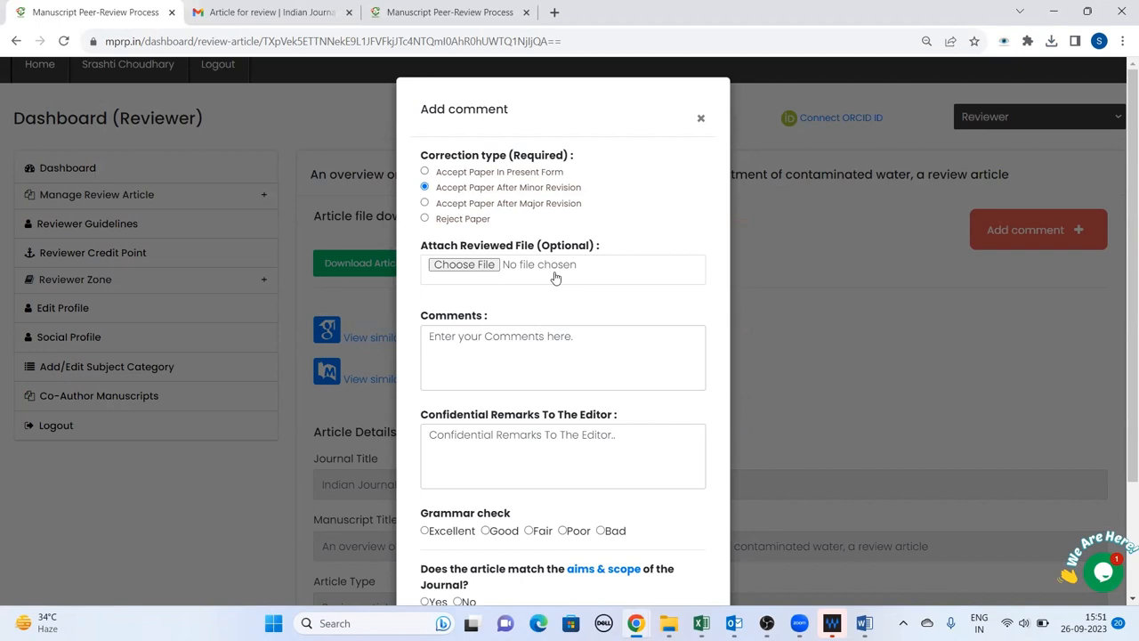
mouse_move(556, 247)
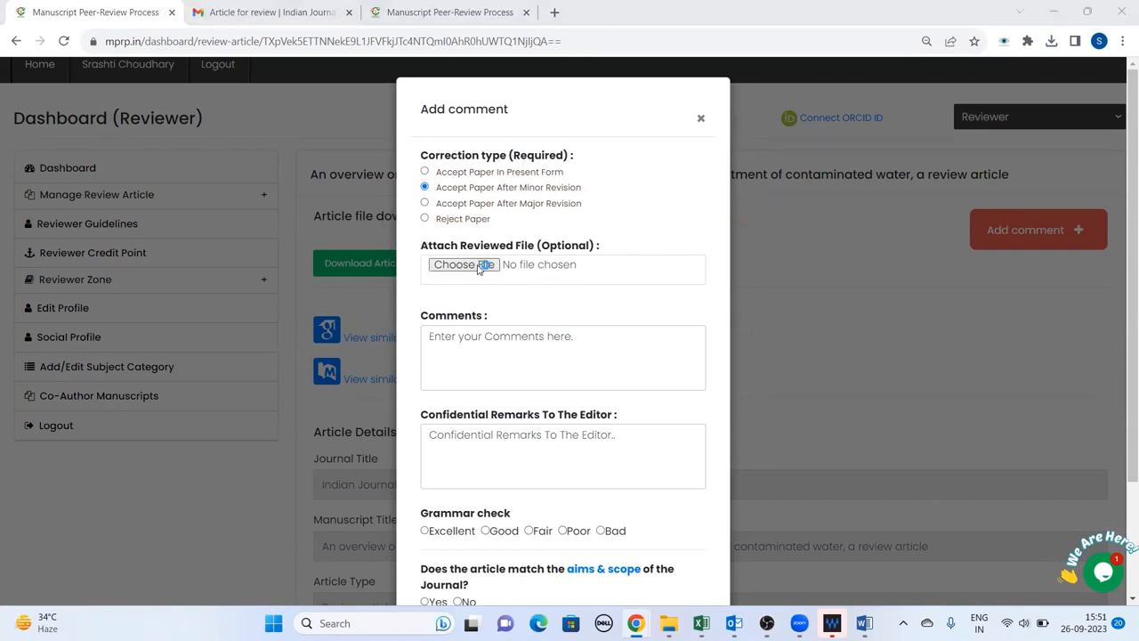
Attach the most recent Word file from Downloads as the reviewed file
left_click(462, 264)
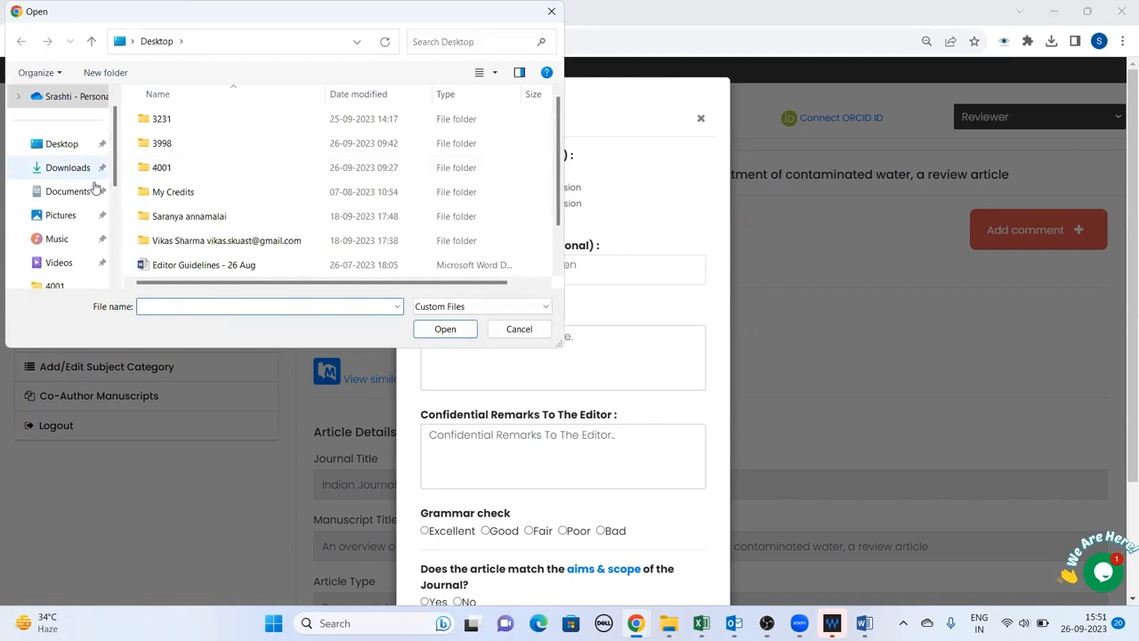
left_click(68, 167)
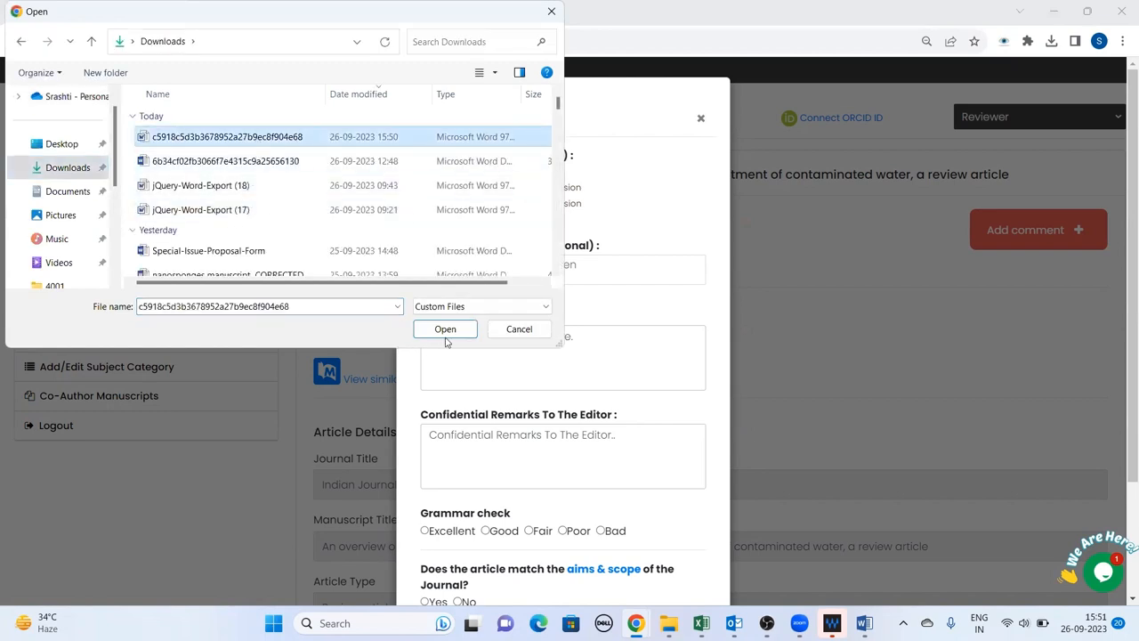
left_click(445, 328)
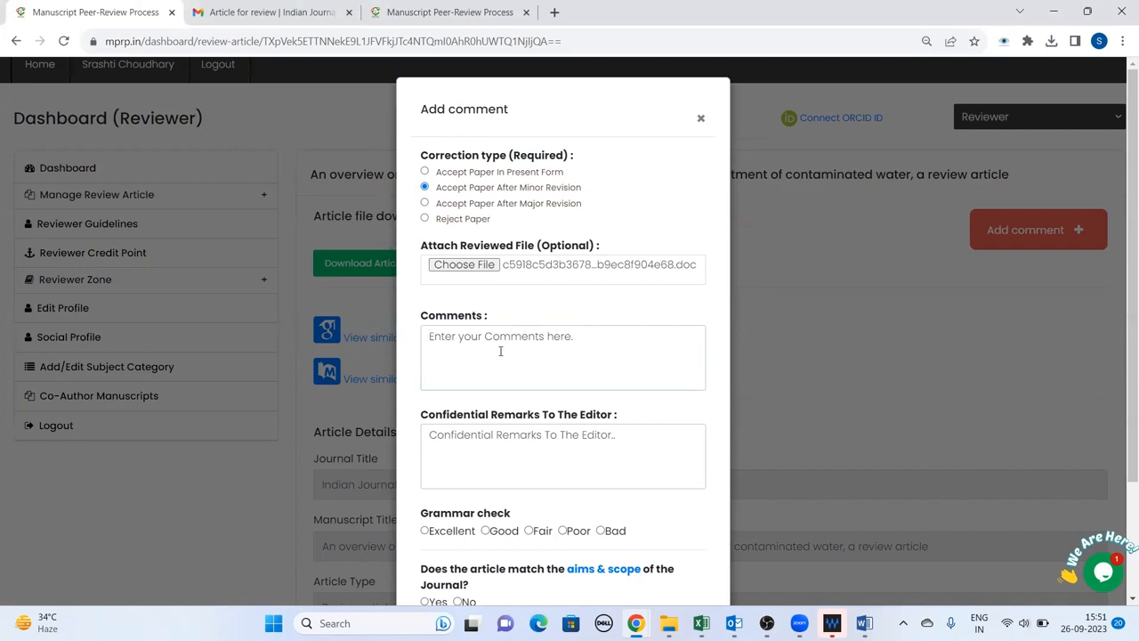
Type numbered comments: 'Incomplete introduction', 'Figures missing', 'Check the attached file'
type("1.")
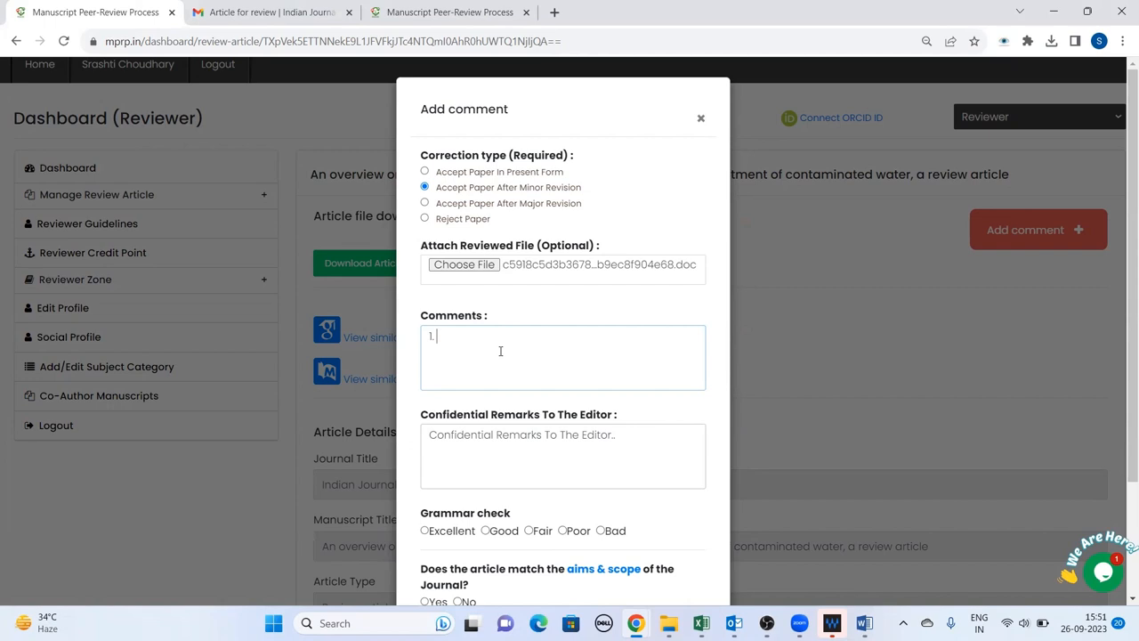
type("Incomplete int")
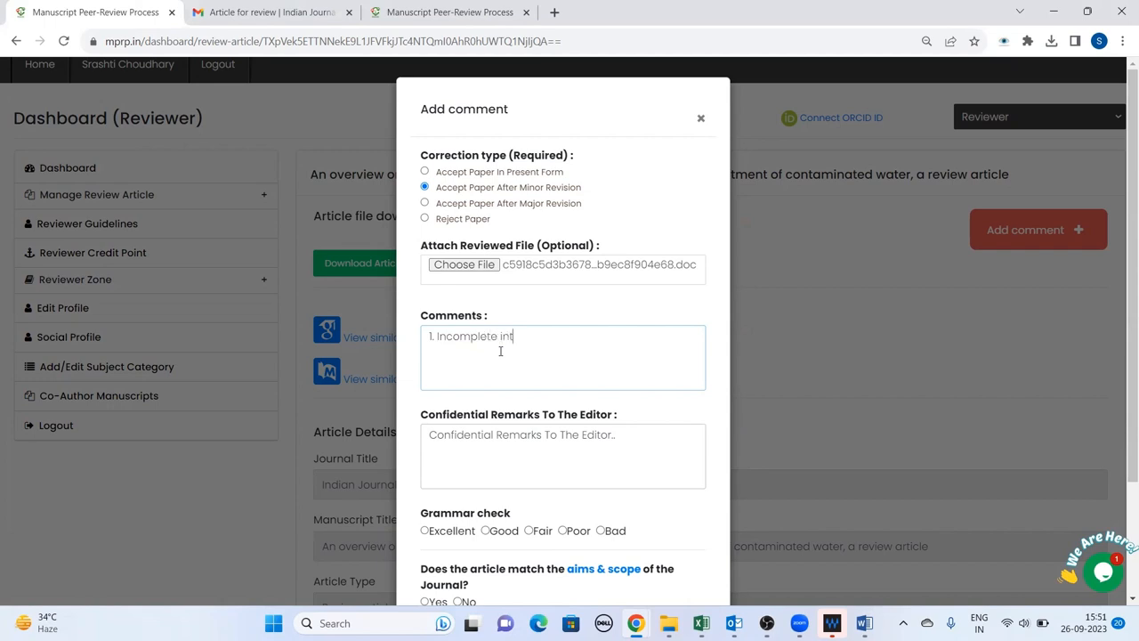
type("roduction")
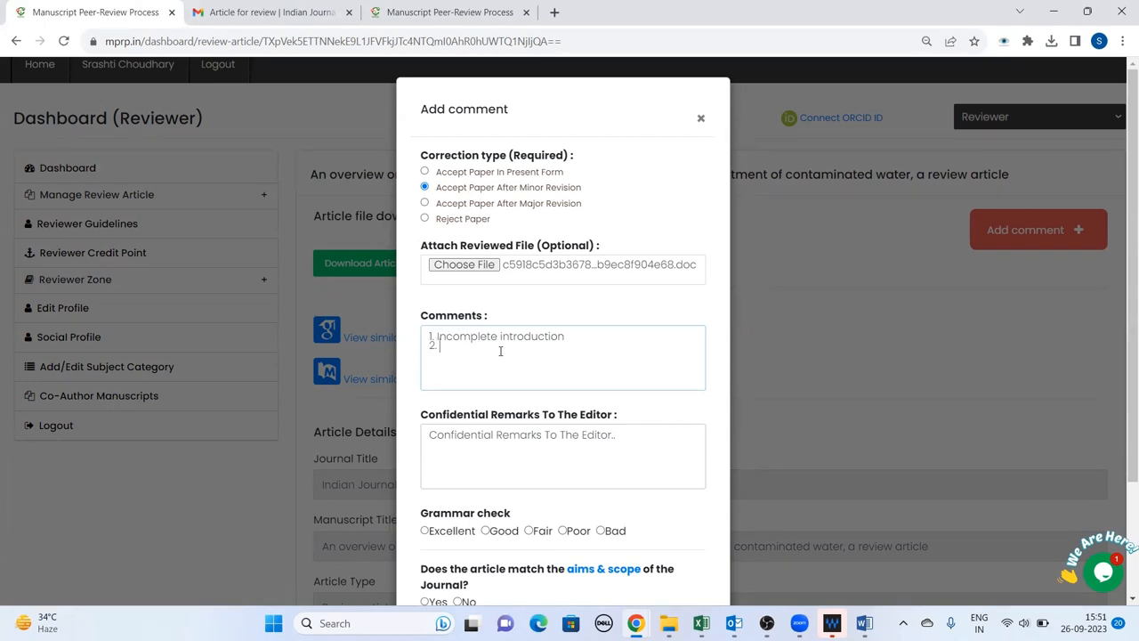
type("Figures are")
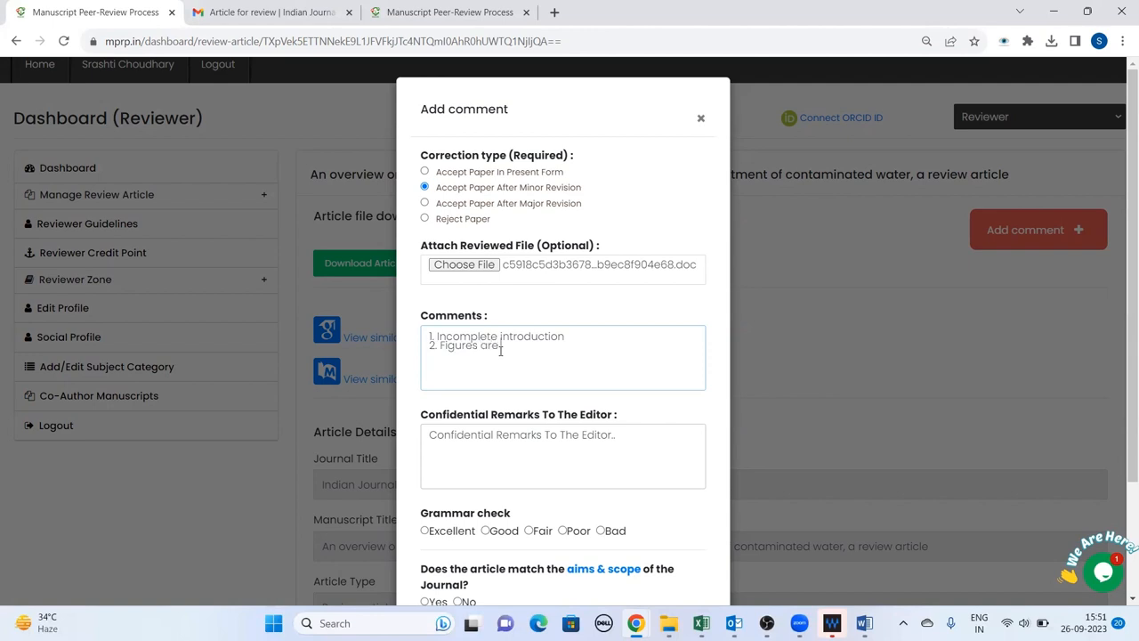
type("missing")
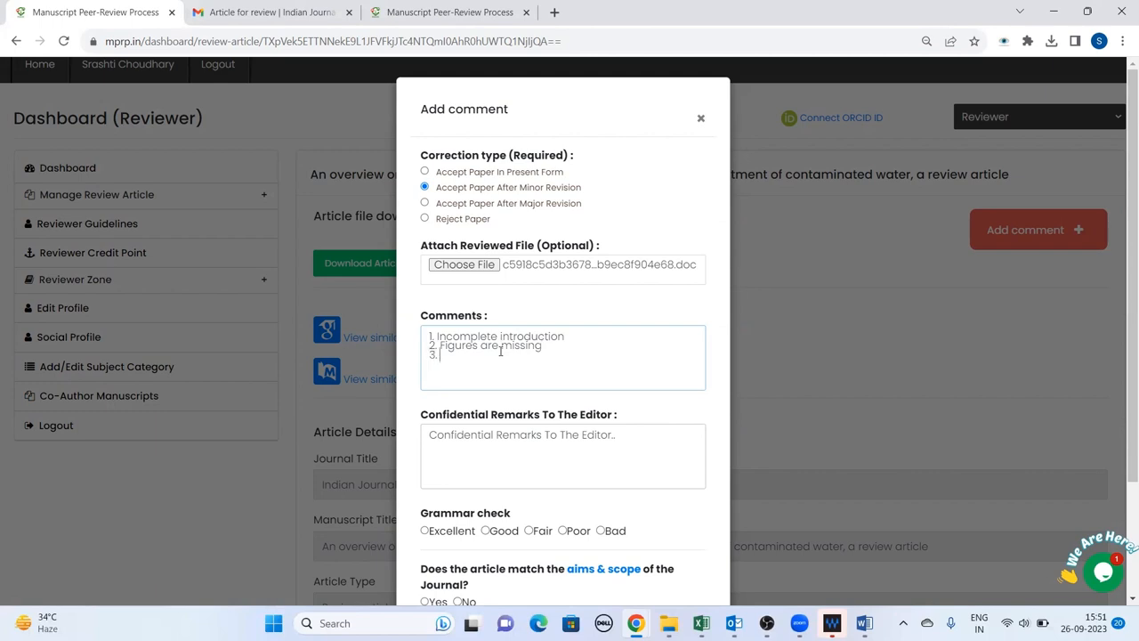
type("CHeck")
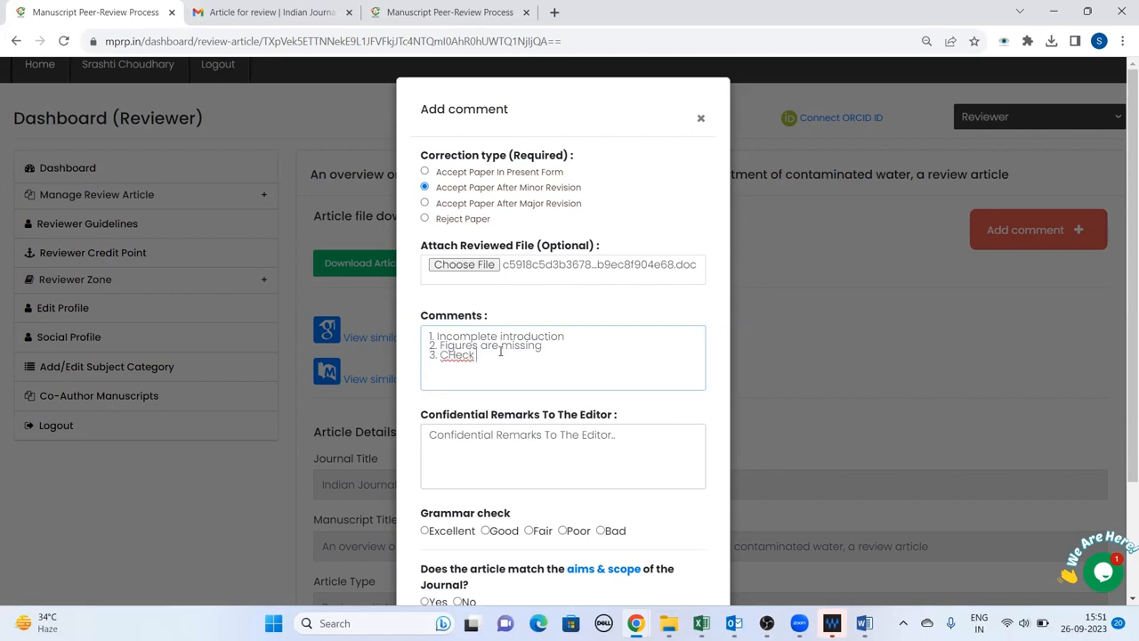
type("the attached File")
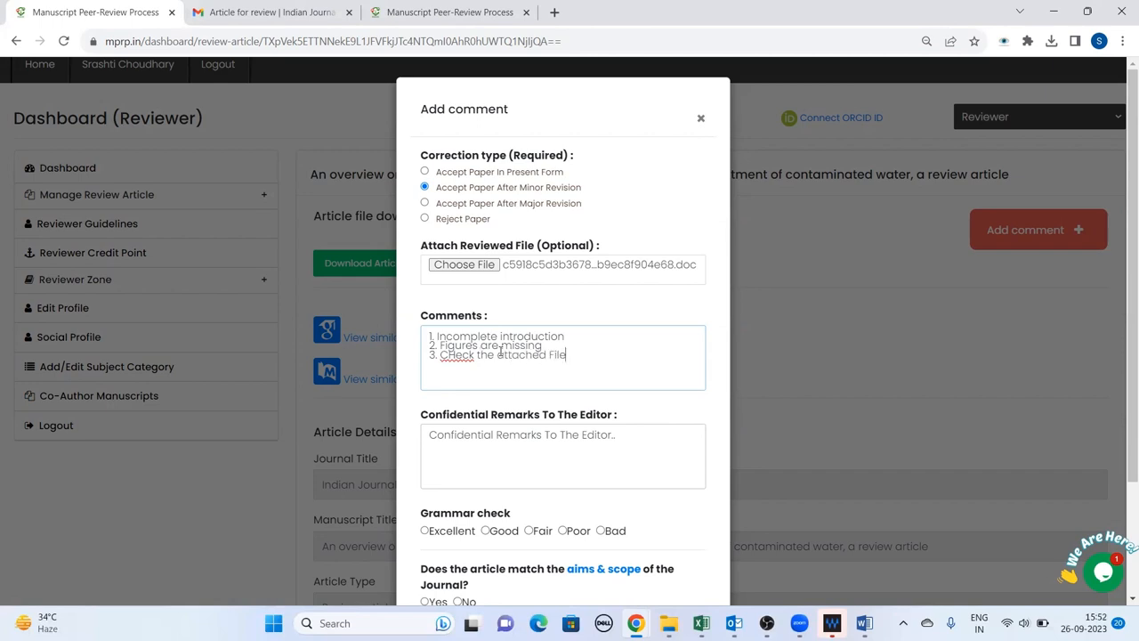
Fix the miscapitalised 'CHeck' using the spelling suggestion
right_click(455, 354)
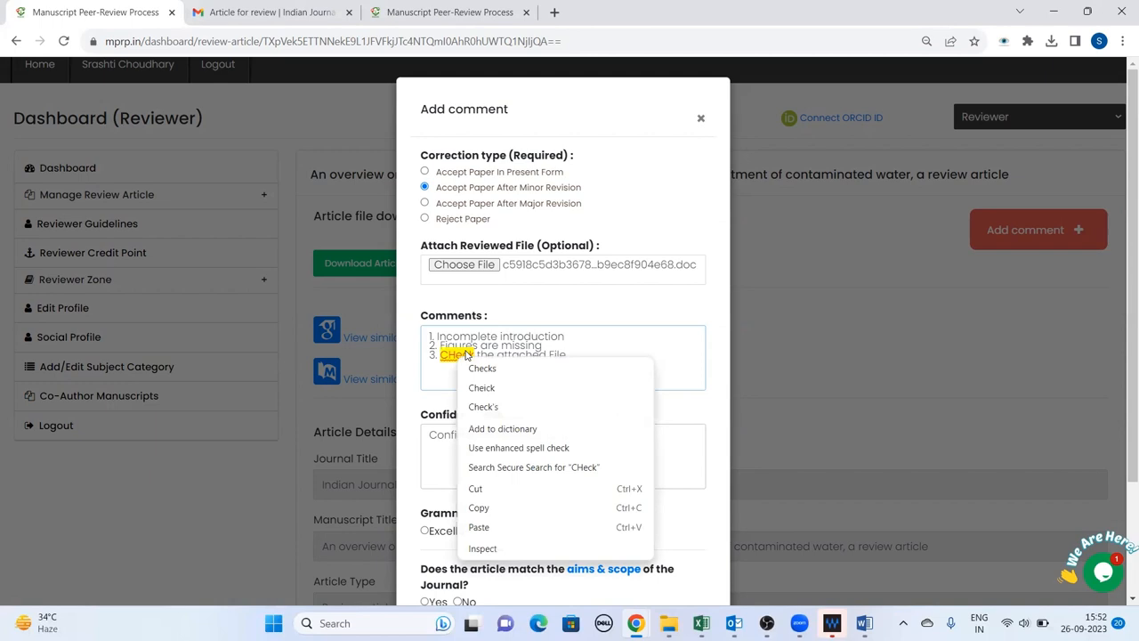
left_click(481, 368)
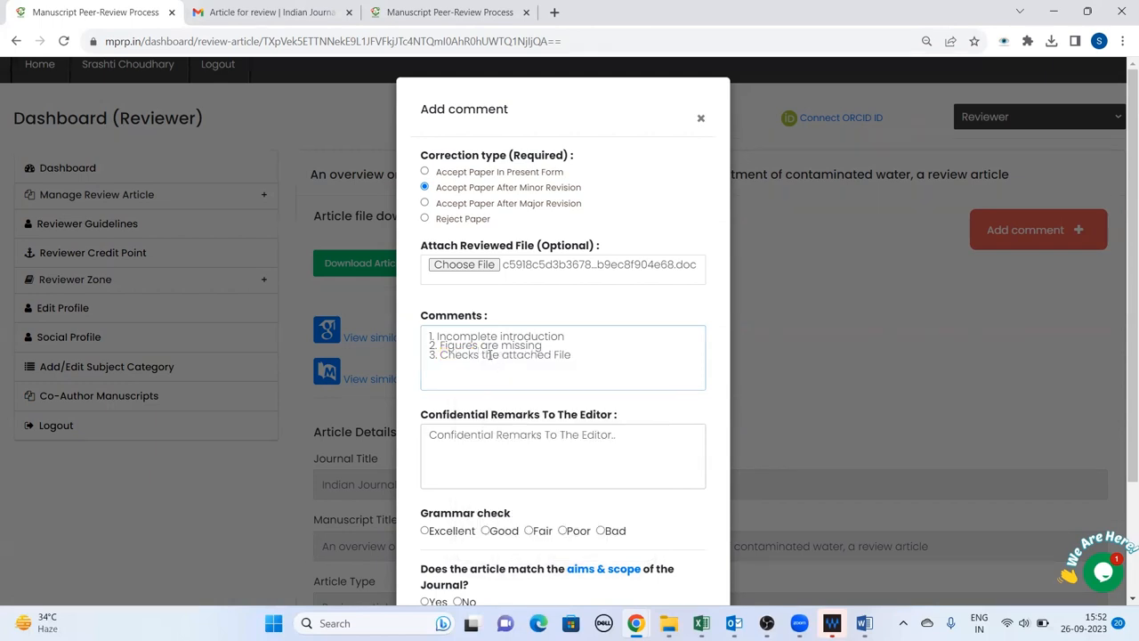
scroll("down", 3)
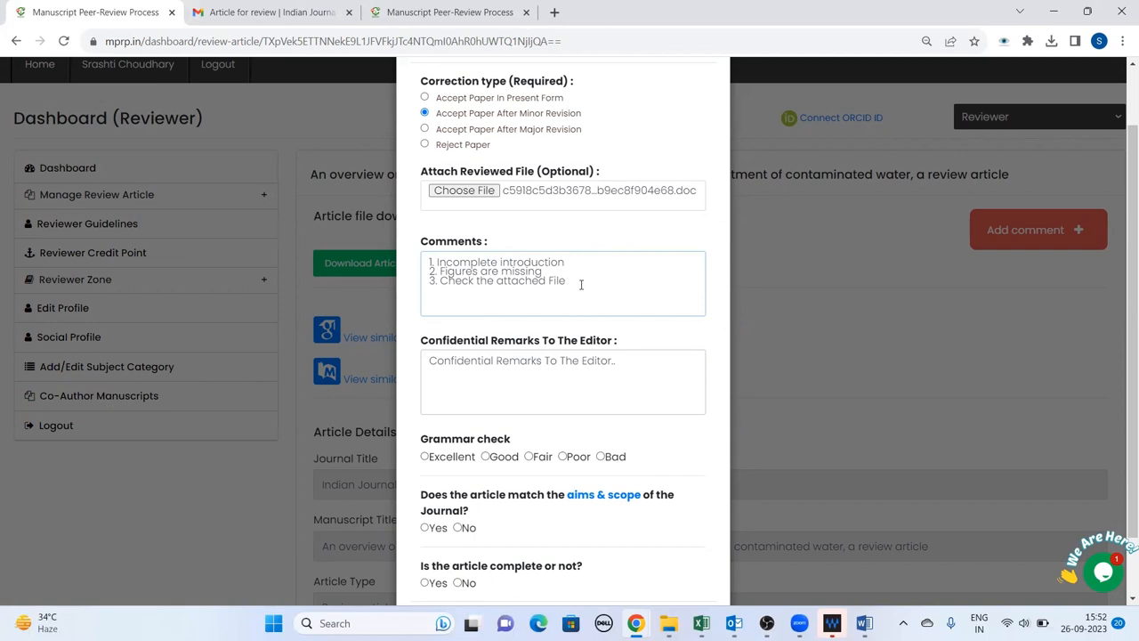
Mark grammar Good, aims & scope Yes, complete No, and submit the comment
scroll("down", 3)
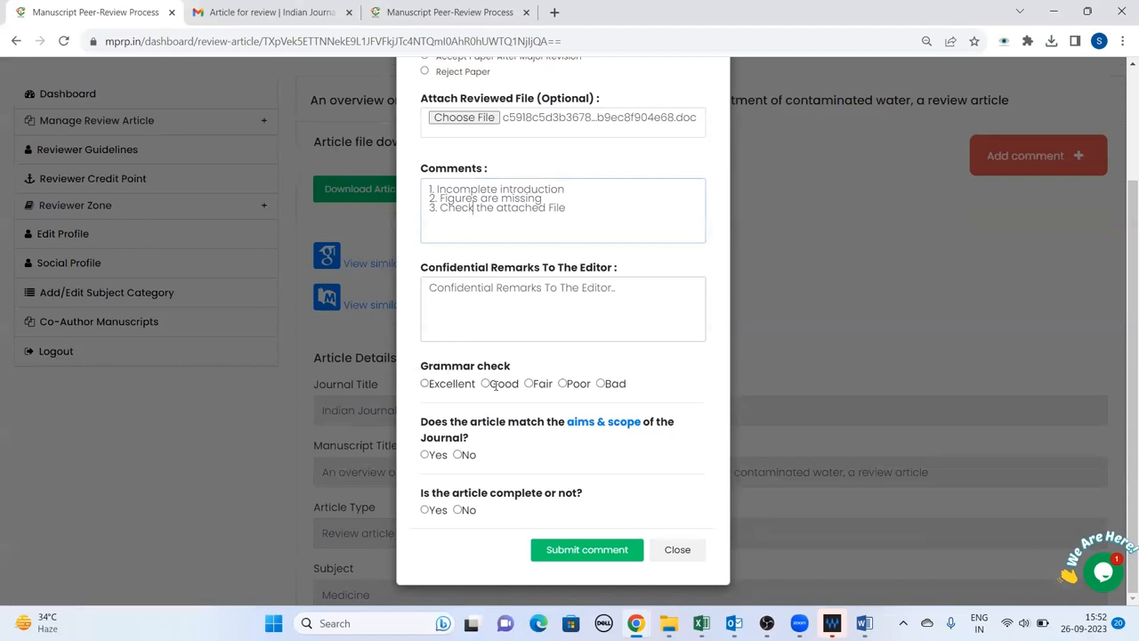
left_click(486, 383)
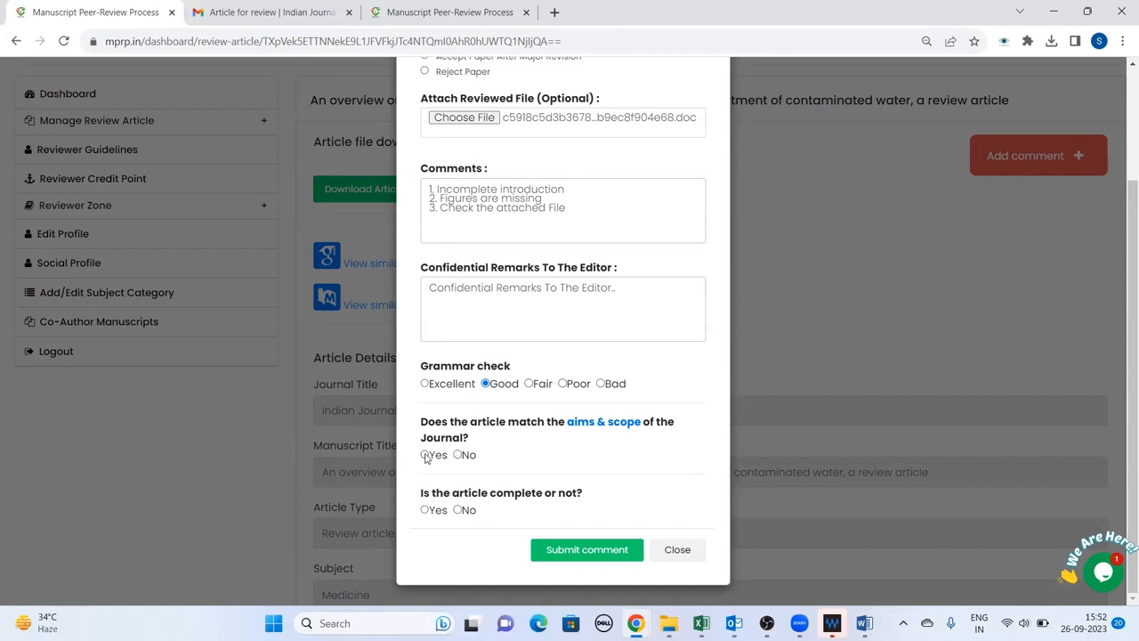
left_click(424, 454)
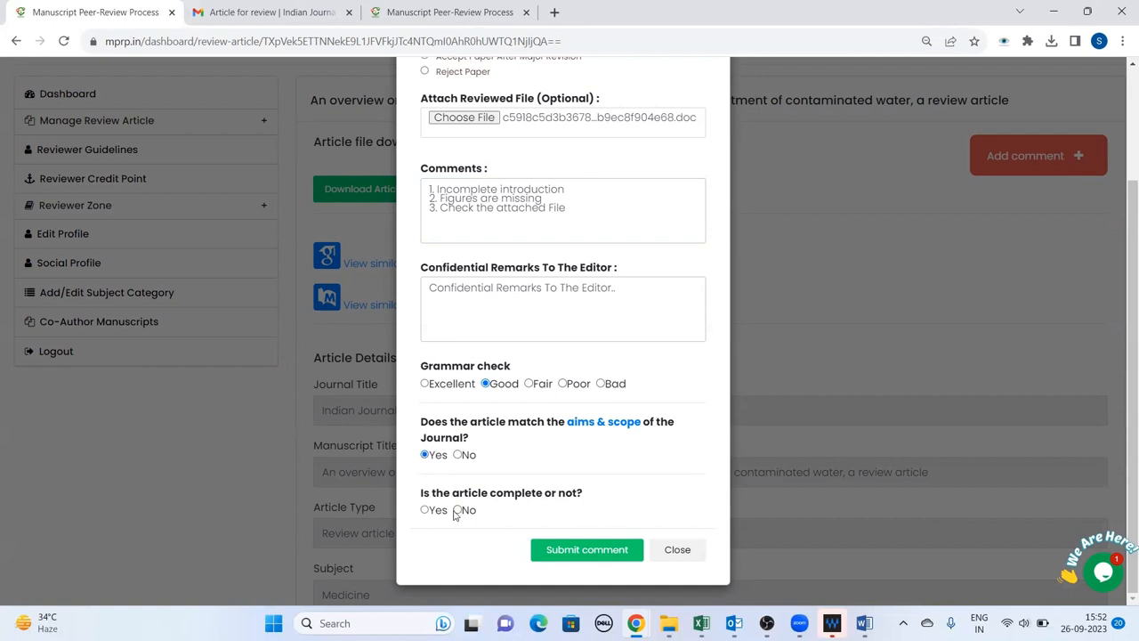
left_click(458, 509)
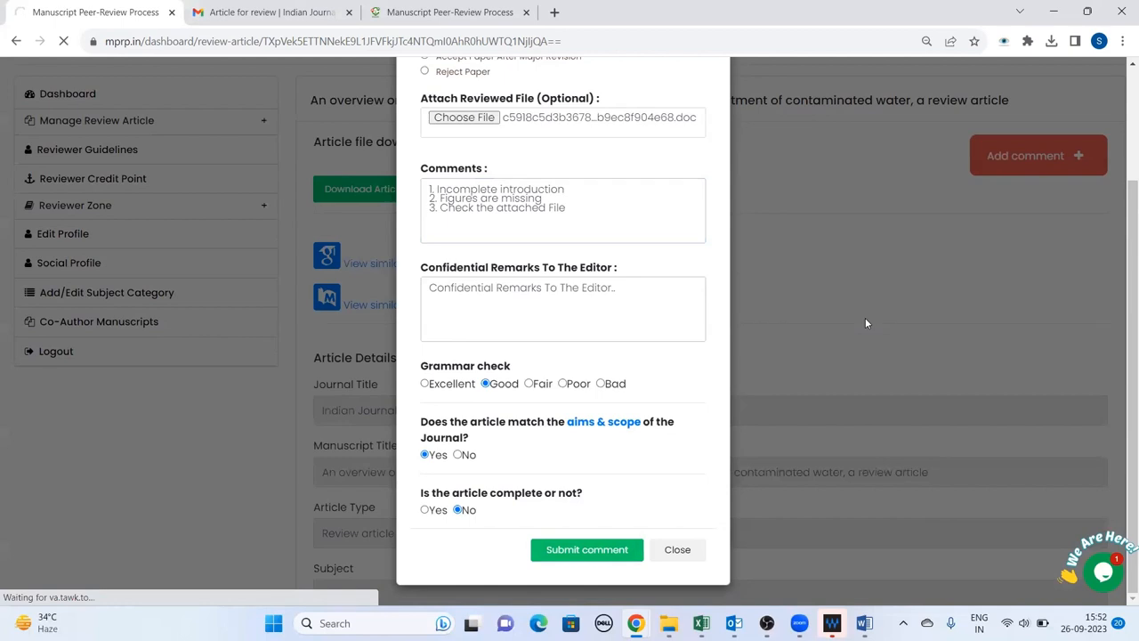
left_click(586, 549)
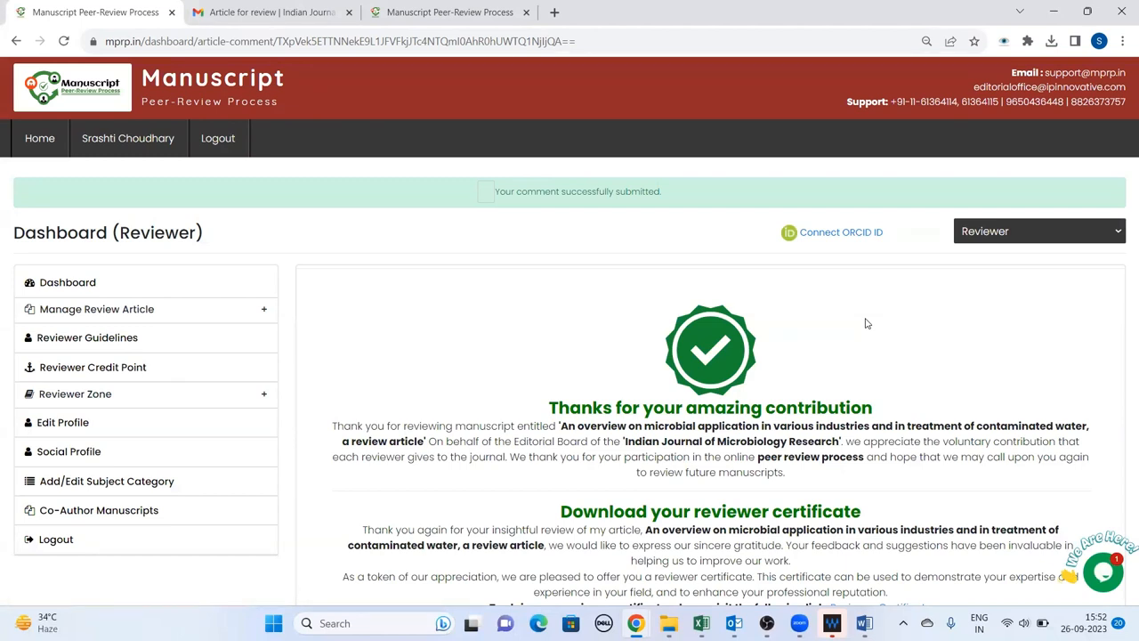
mouse_move(572, 312)
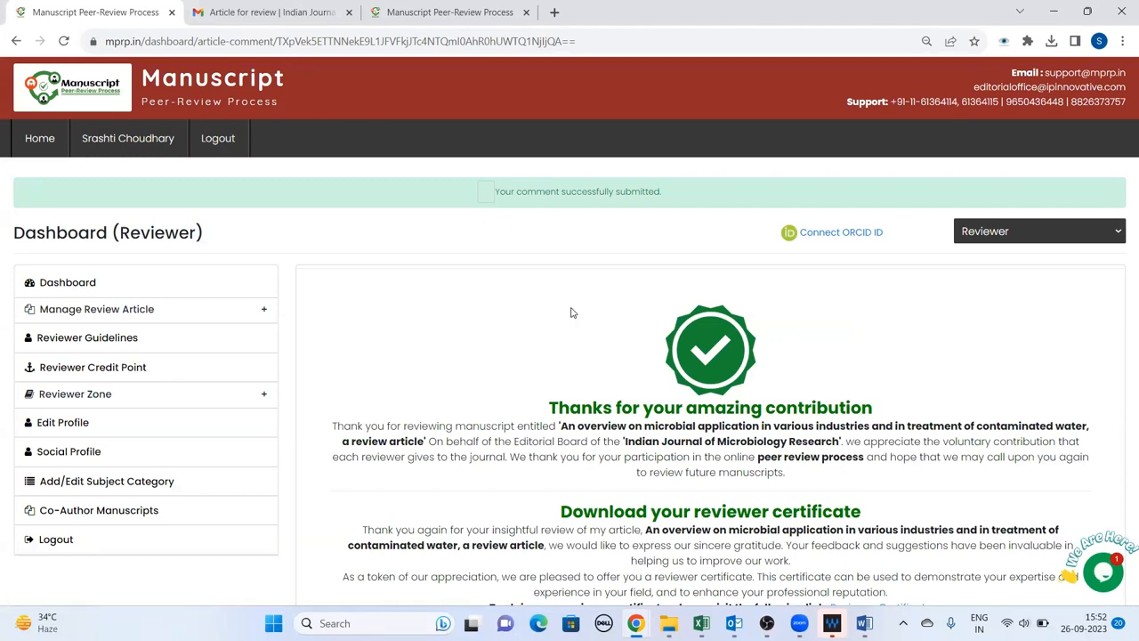
mouse_move(678, 411)
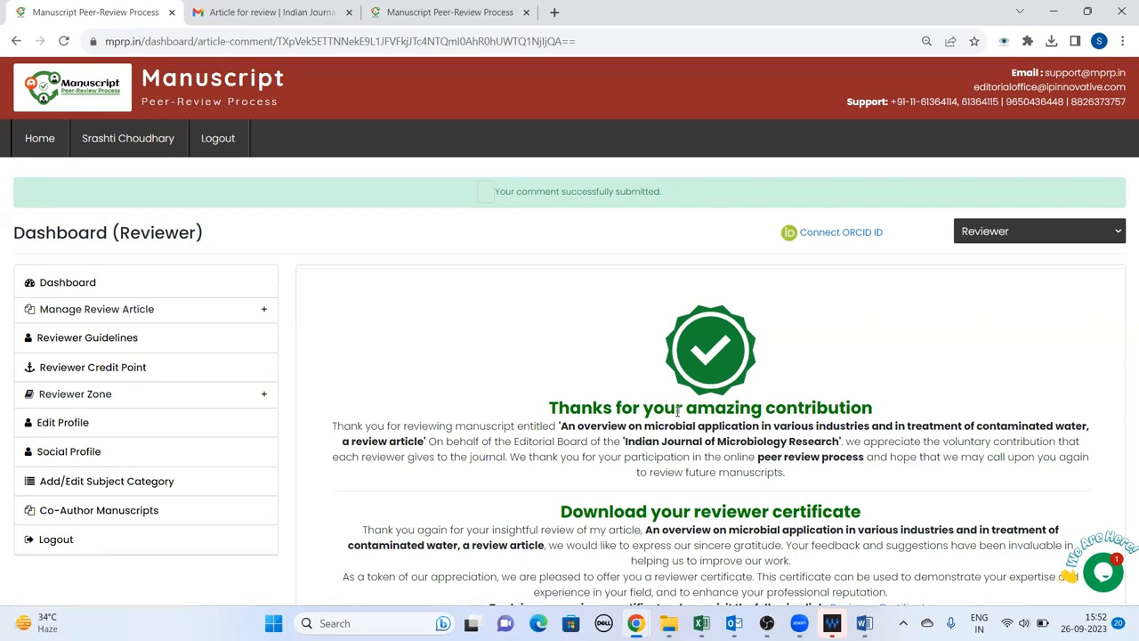
Scroll down the thank-you page to the reviewer certificate and feedback section
scroll("down", 3)
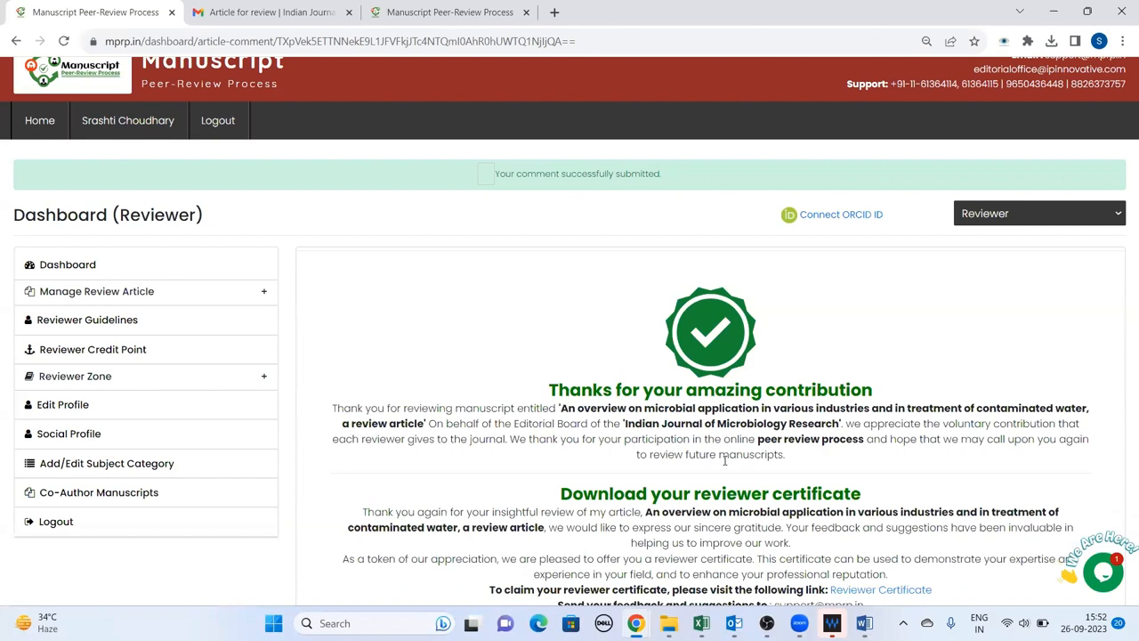
scroll("down", 3)
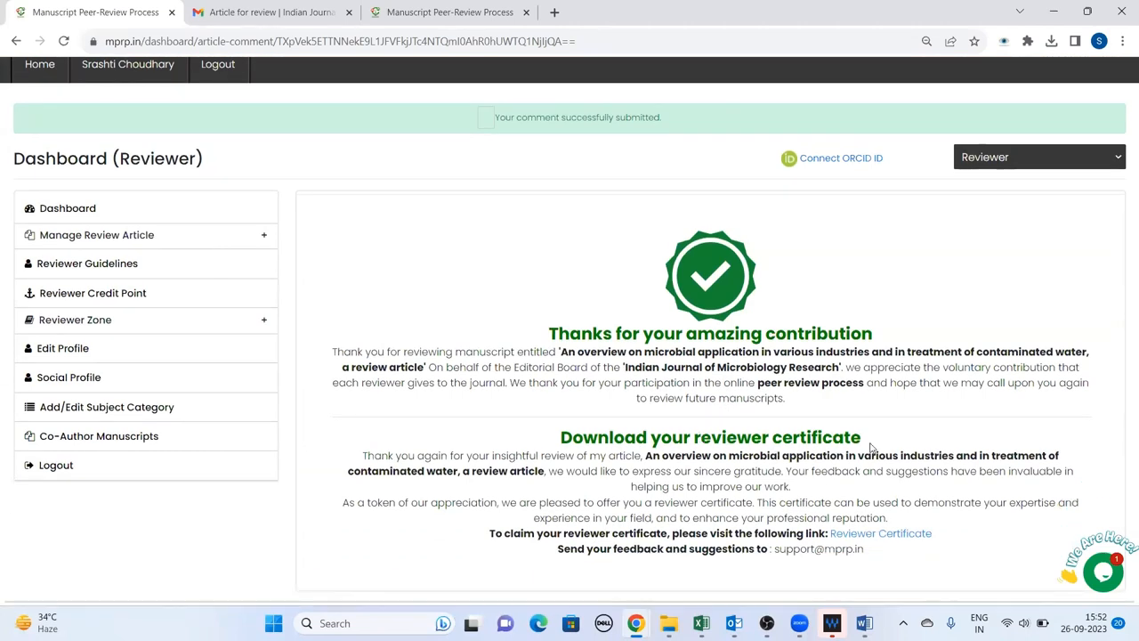
mouse_move(823, 377)
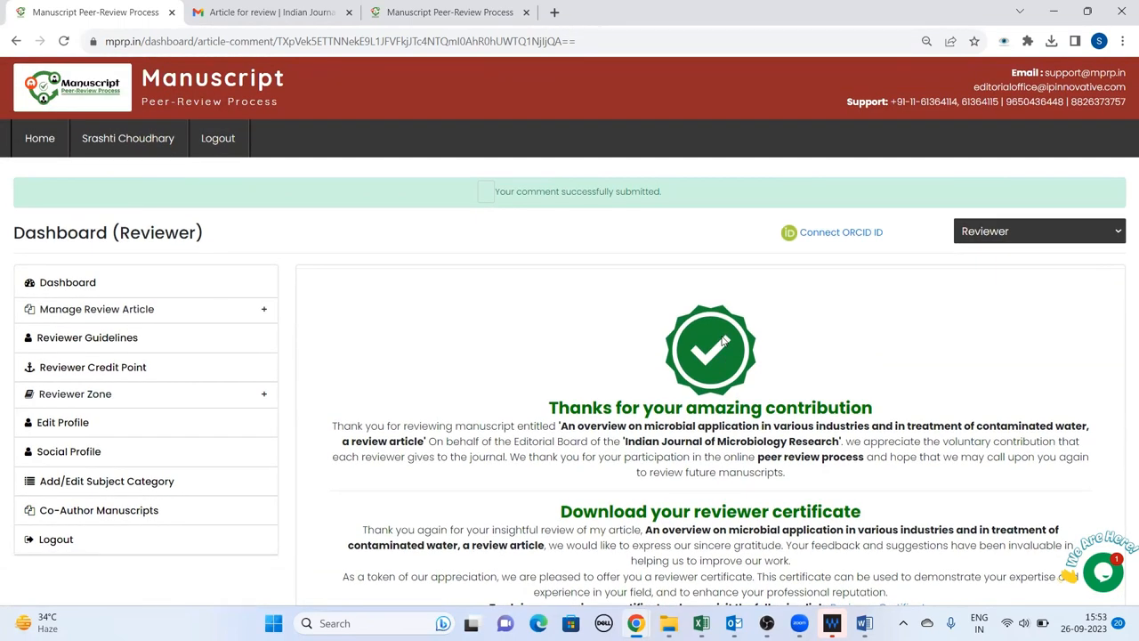
mouse_move(742, 401)
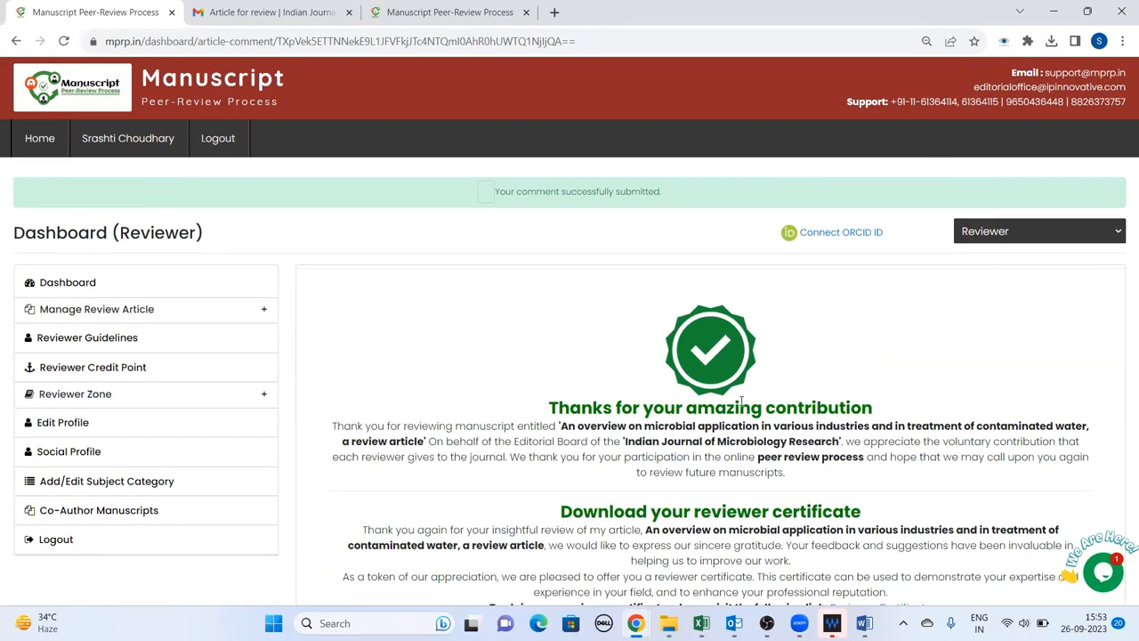
mouse_move(800, 382)
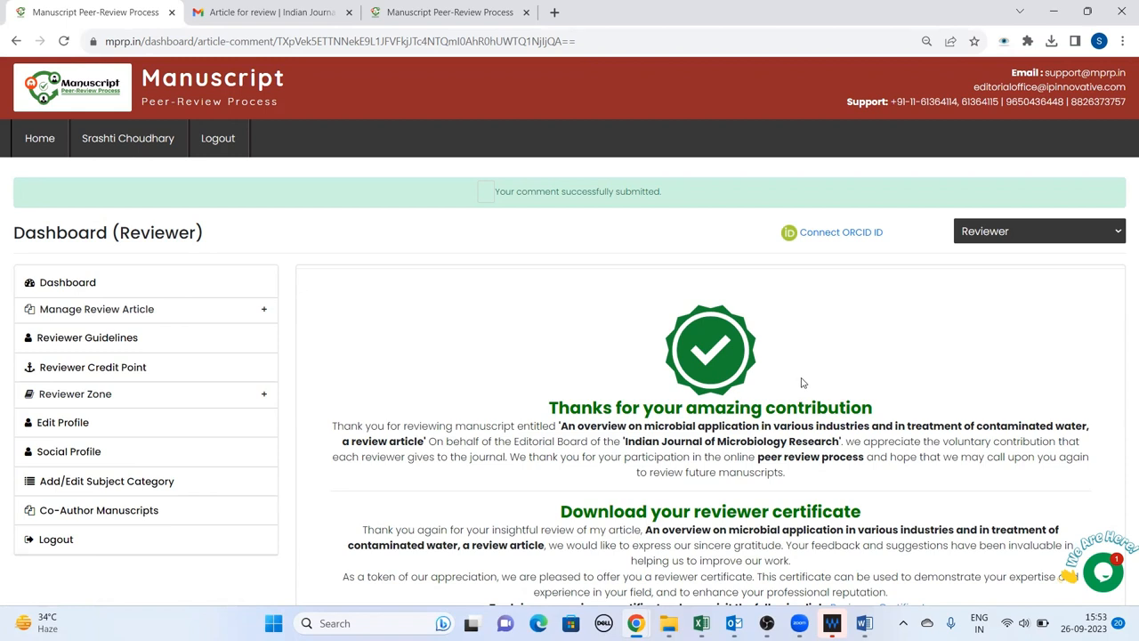
mouse_move(593, 175)
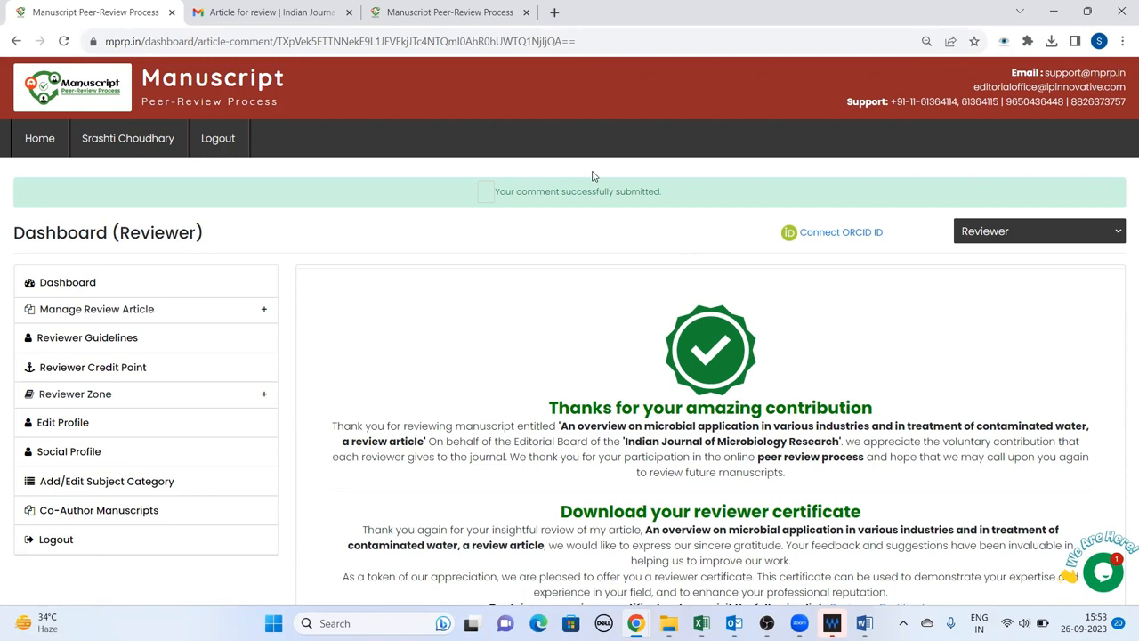